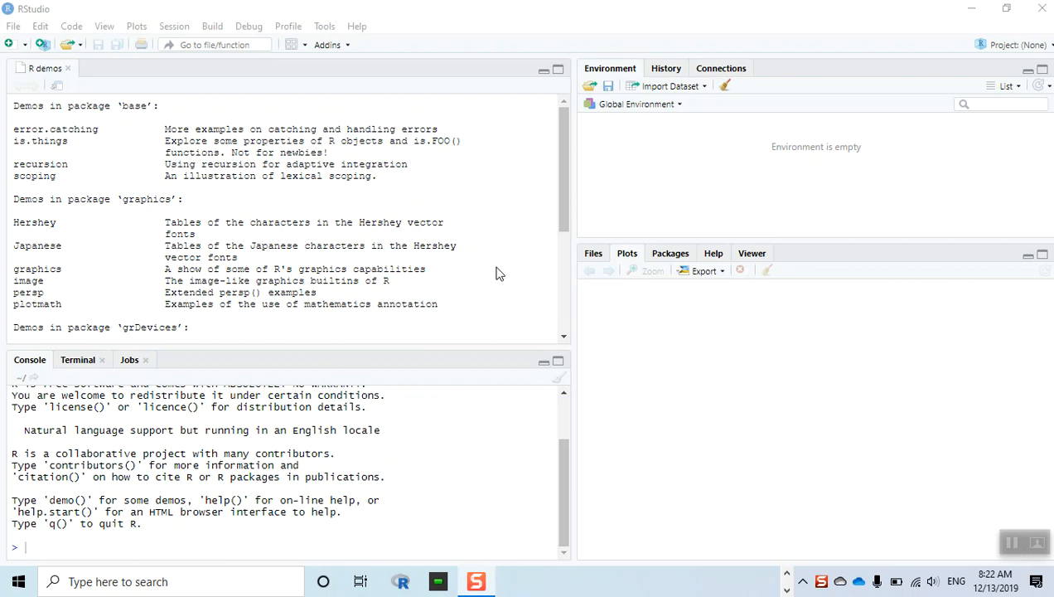
{"action": "mouse_move", "coordinate": [20, 557]}
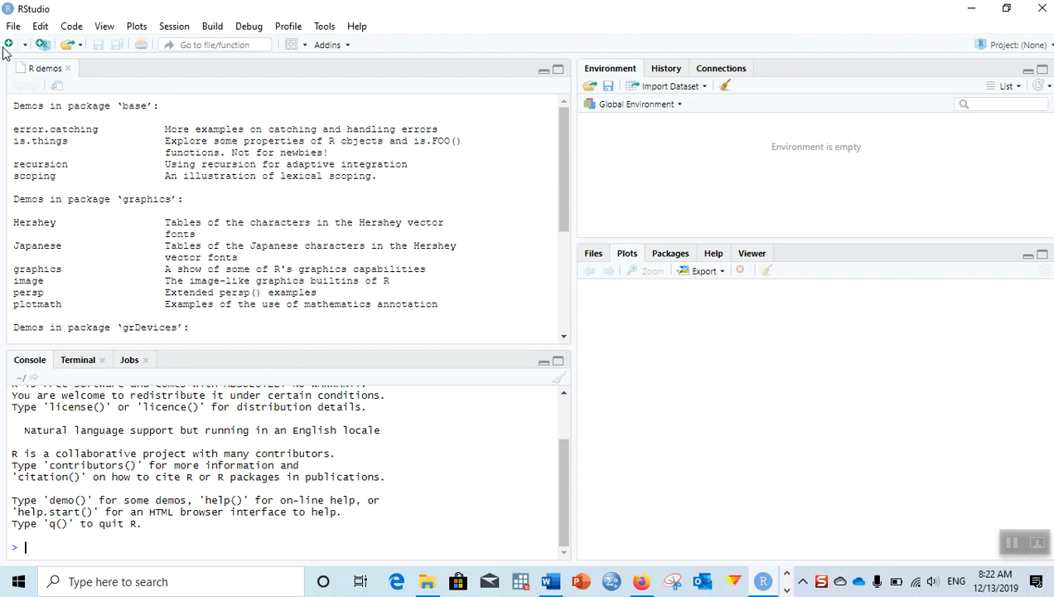
{"action": "mouse_move", "coordinate": [553, 549]}
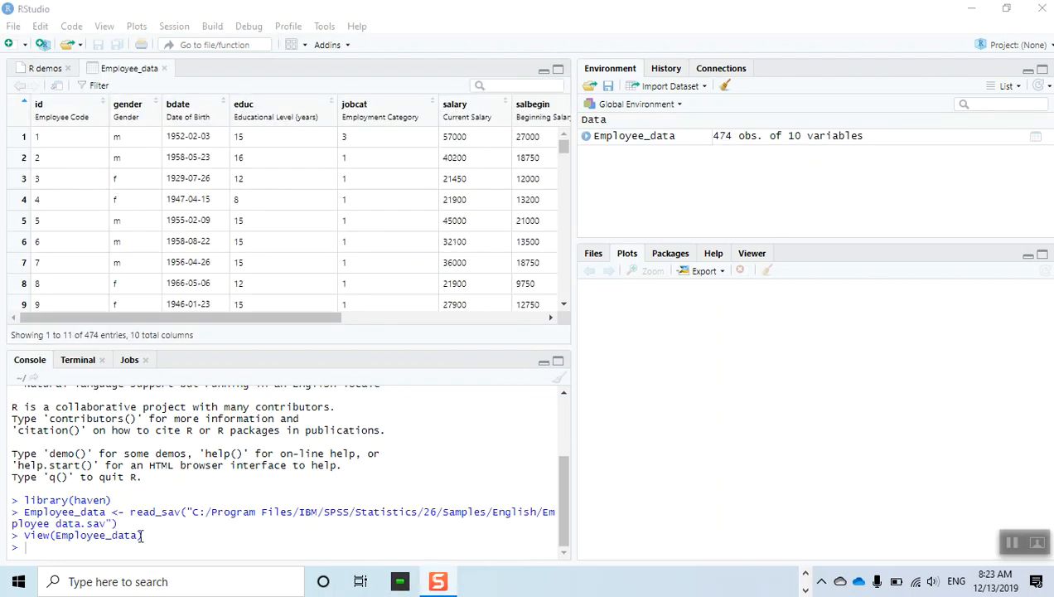
{"action": "mouse_move", "coordinate": [83, 341]}
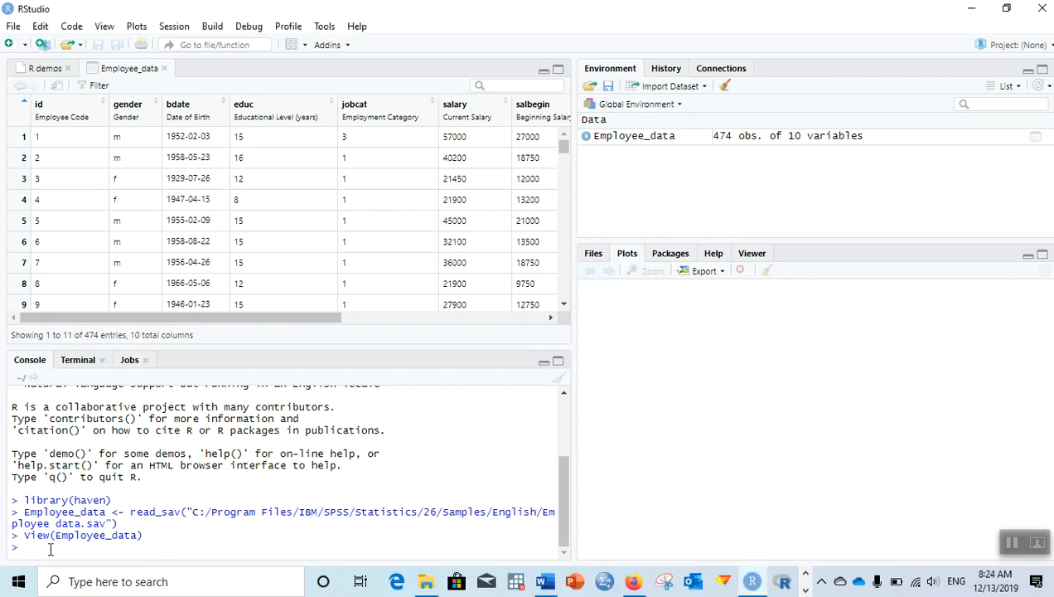
Run attach(Employee_data) so the 474-row SPSS dataset's variables are referenced by name.
{"action": "type", "text": "attach"}
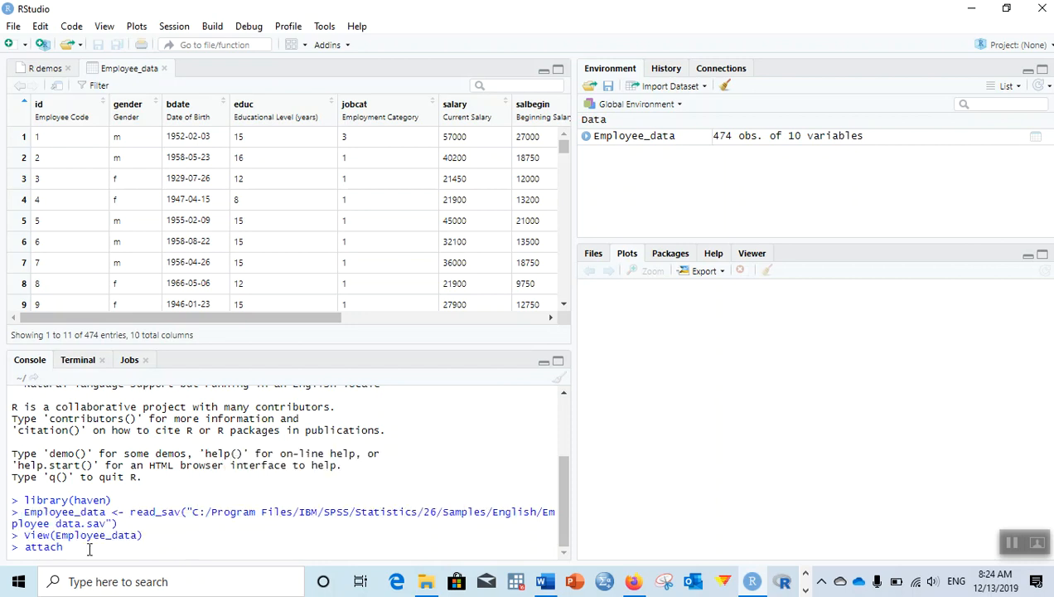
{"action": "type", "text": "("}
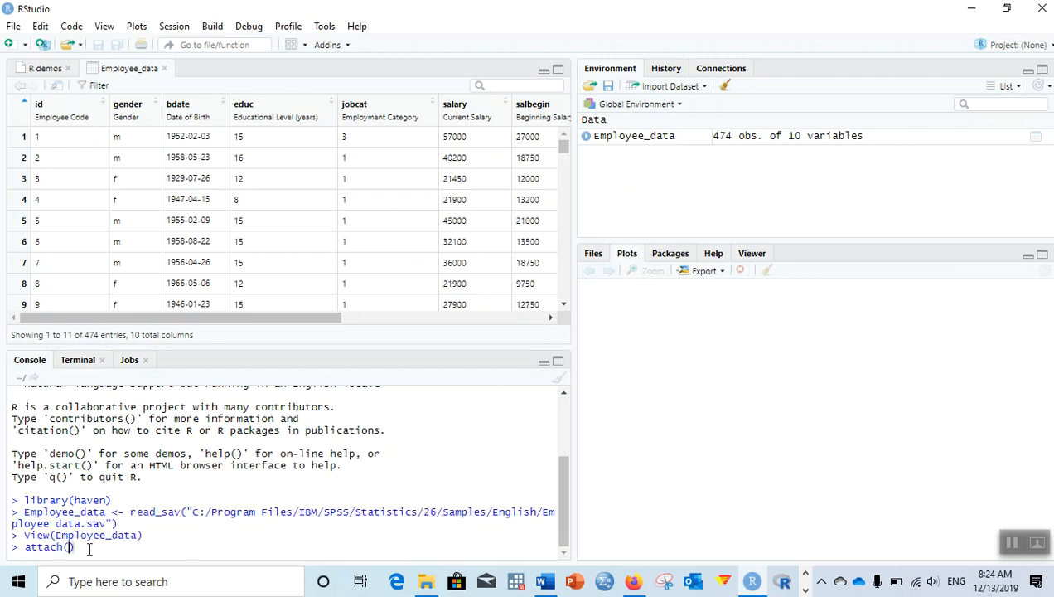
{"action": "type", "text": "Emp"}
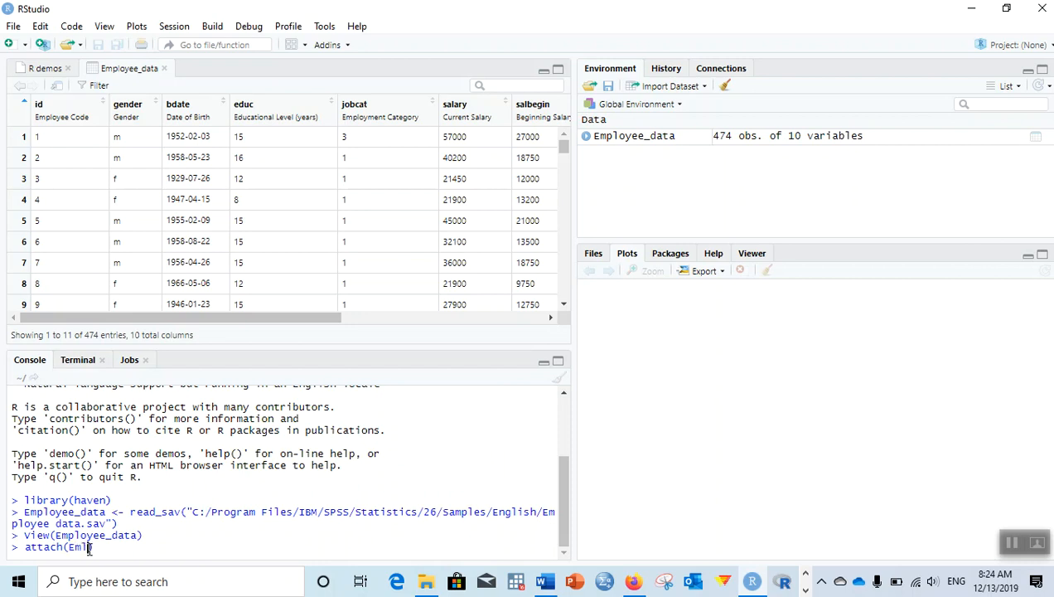
{"action": "type", "text": ")"}
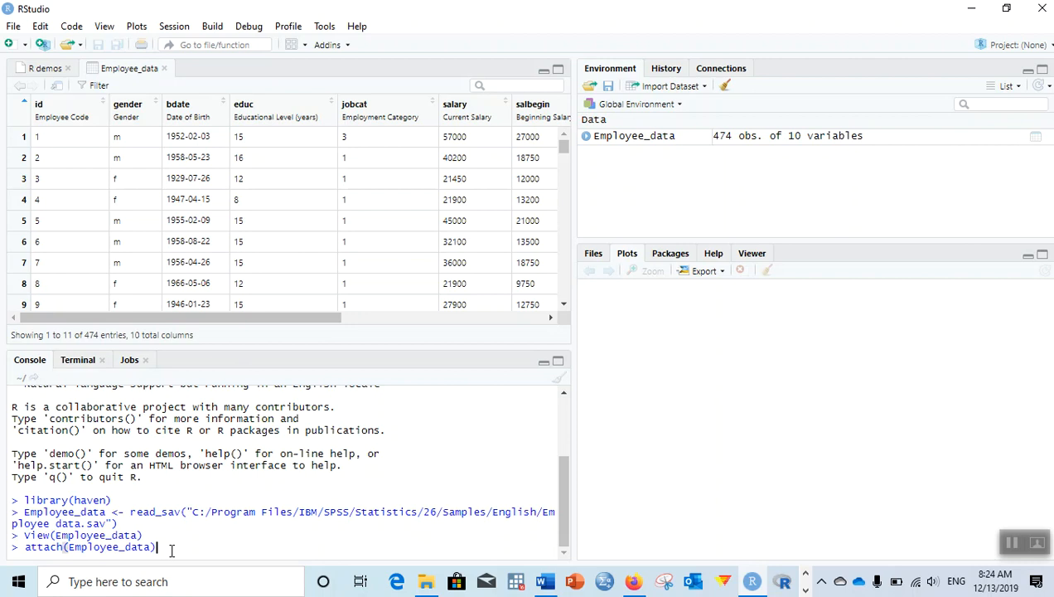
{"action": "key", "text": "enter"}
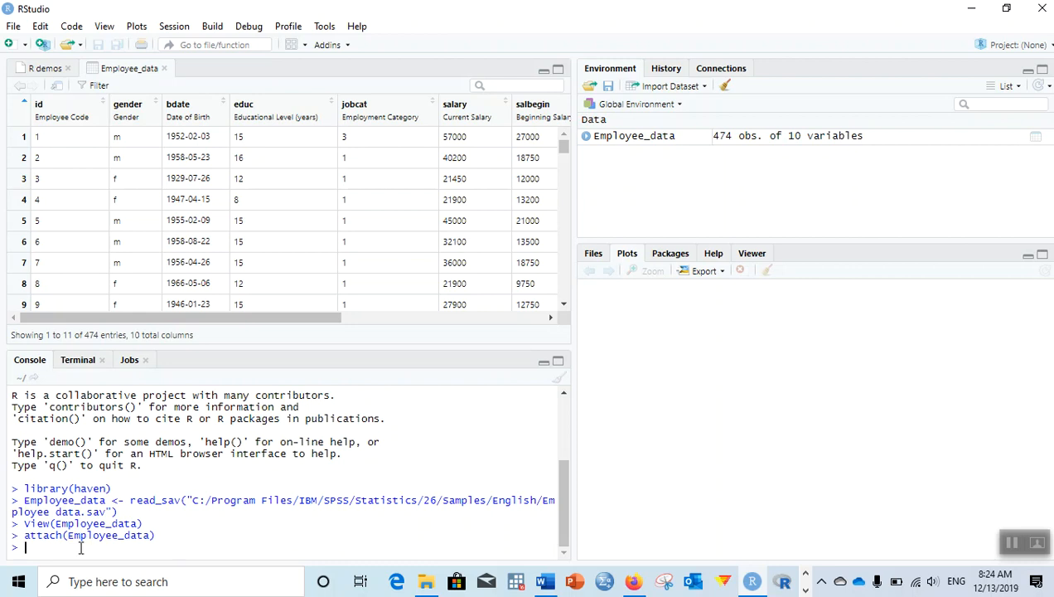
Install the dplyr package with install.packages("dplyr").
{"action": "type", "text": "install.packages"}
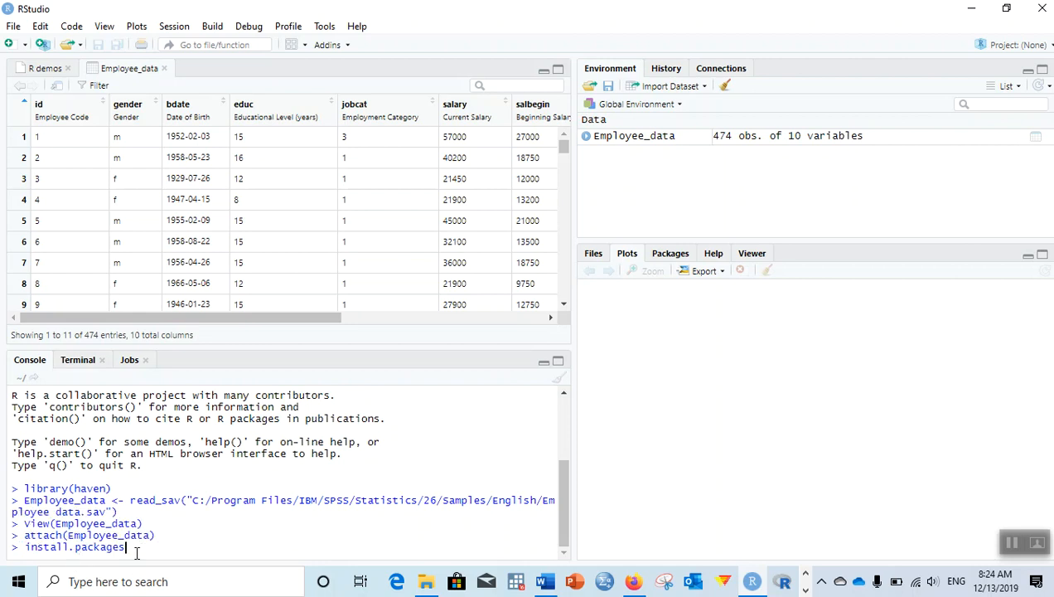
{"action": "type", "text": "()"}
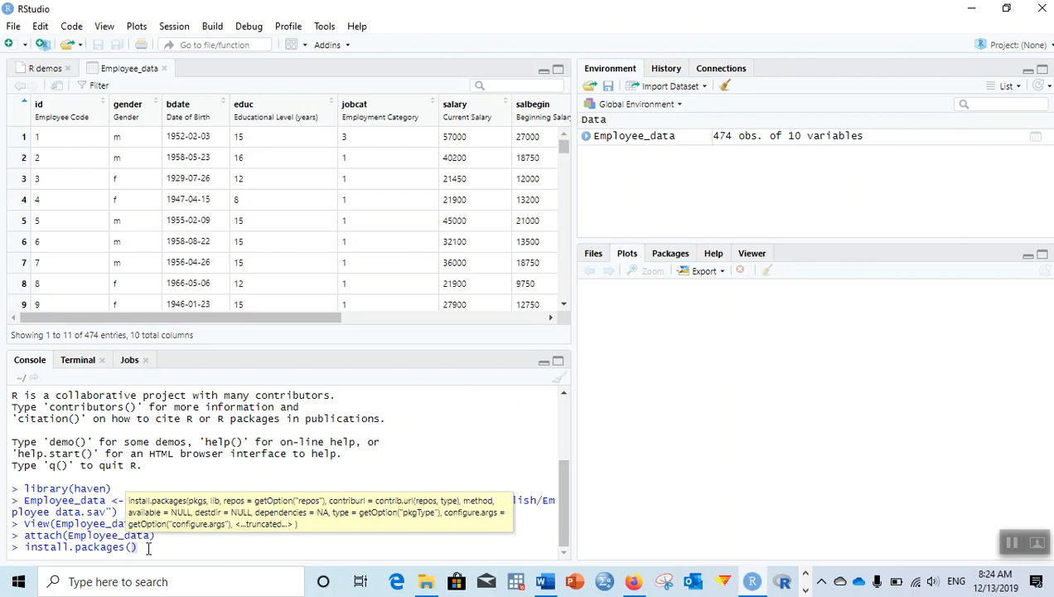
{"action": "type", "text": "dplyr\""}
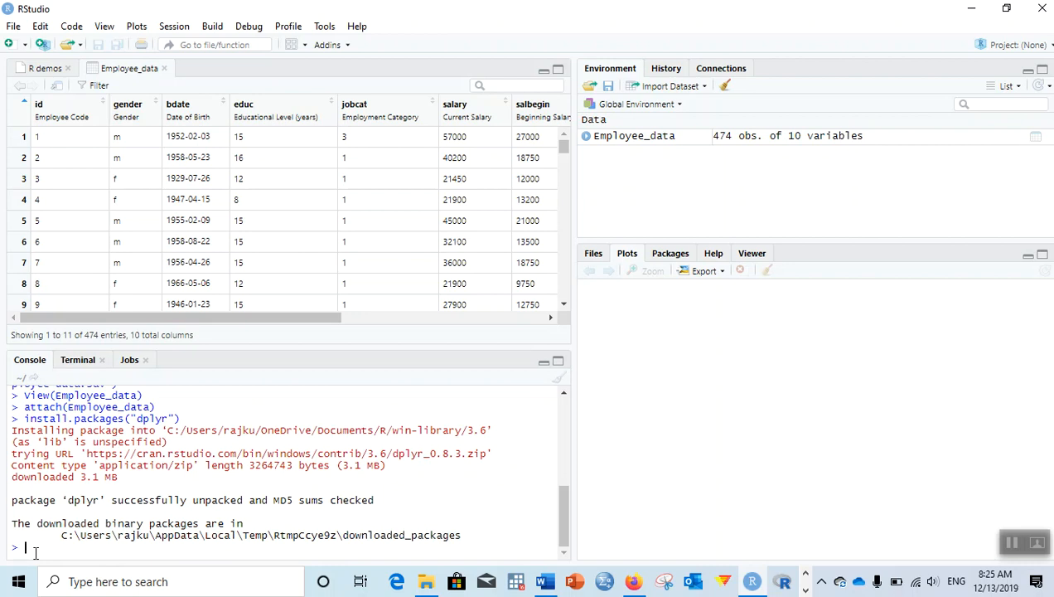
Install the ggpubr package with install.packages("ggpubr").
{"action": "type", "text": "install"}
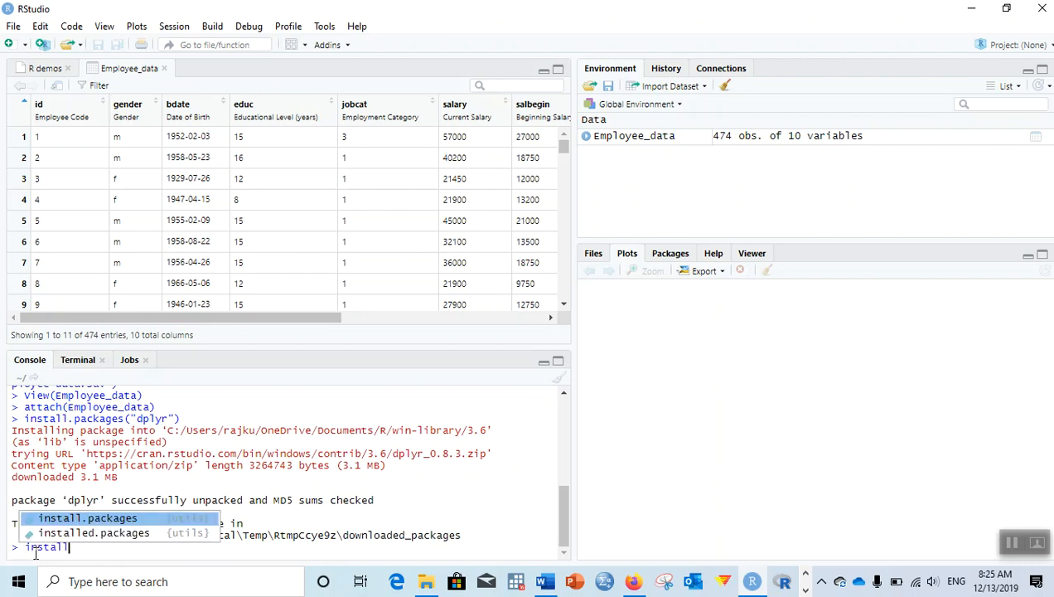
{"action": "type", "text": "packag"}
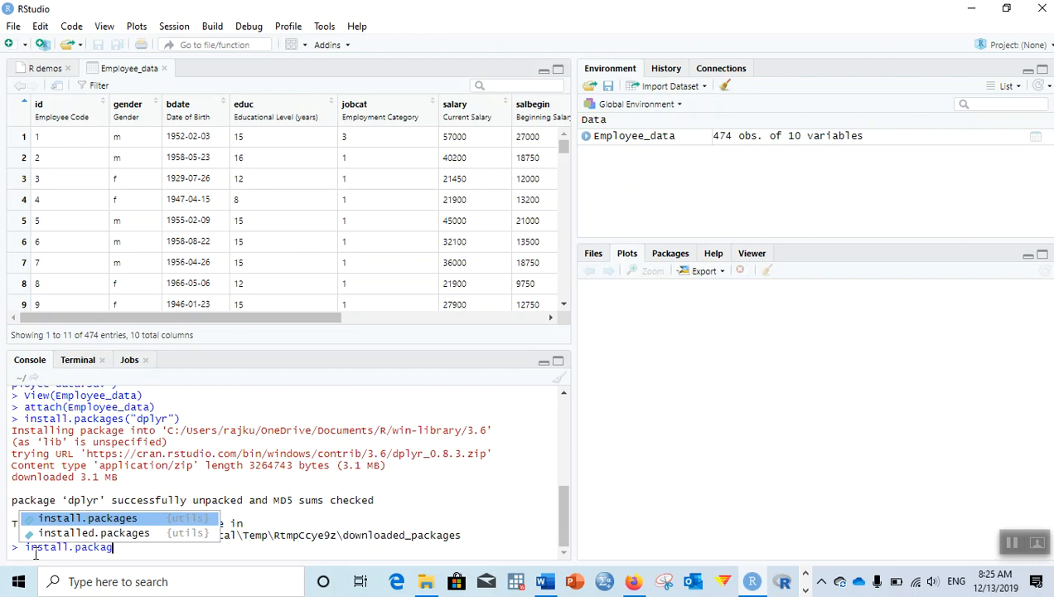
{"action": "type", "text": "("}
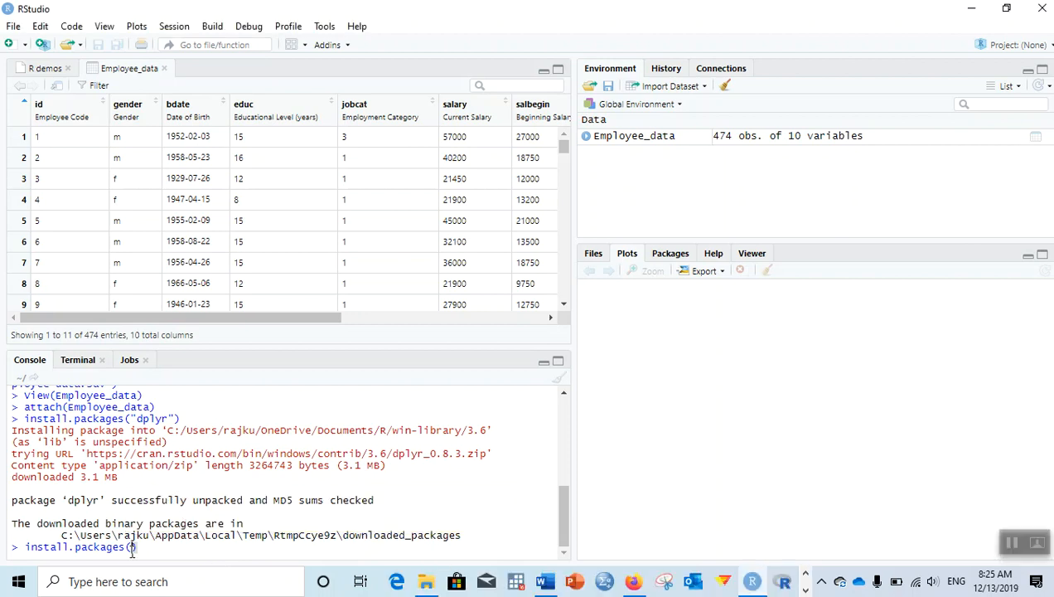
{"action": "type", "text": "ggpub"}
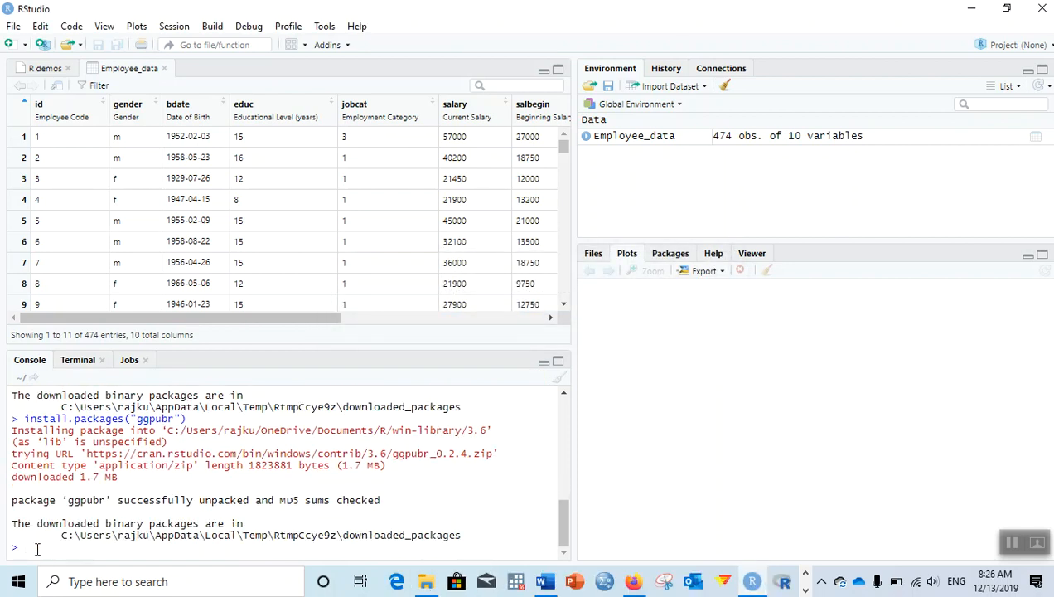
{"action": "mouse_move", "coordinate": [51, 537]}
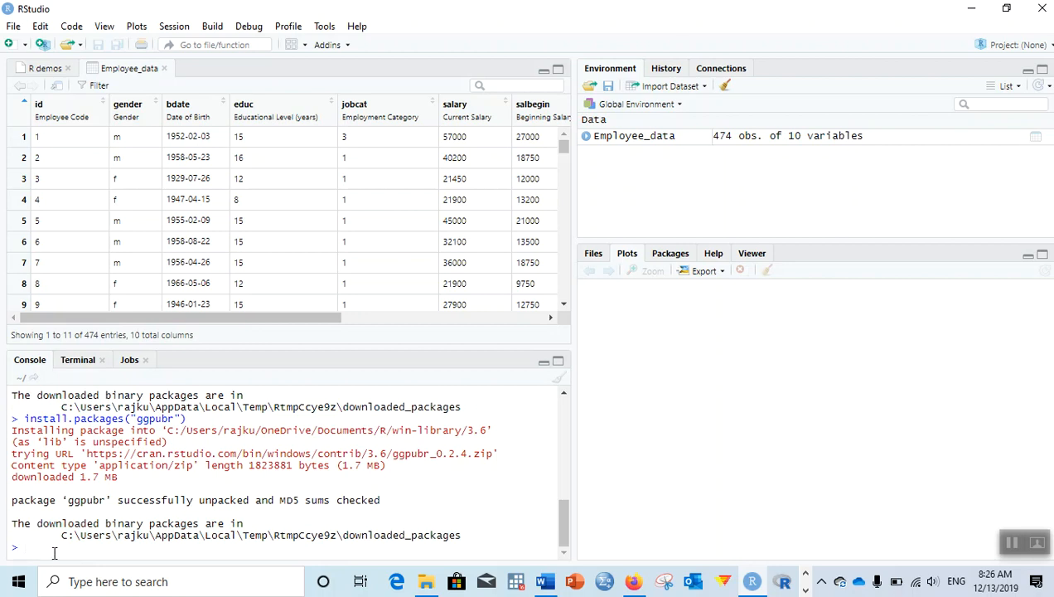
Load dplyr and ggpubr into the session with library(), bringing in ggplot2 and magrittr.
{"action": "type", "text": "library(dplyr"}
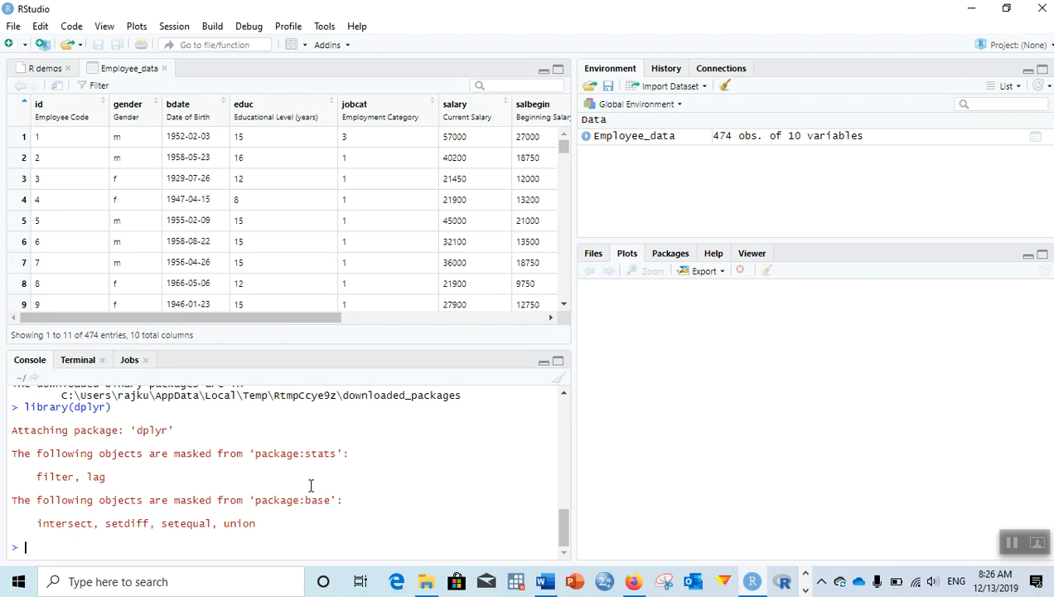
{"action": "type", "text": "library"}
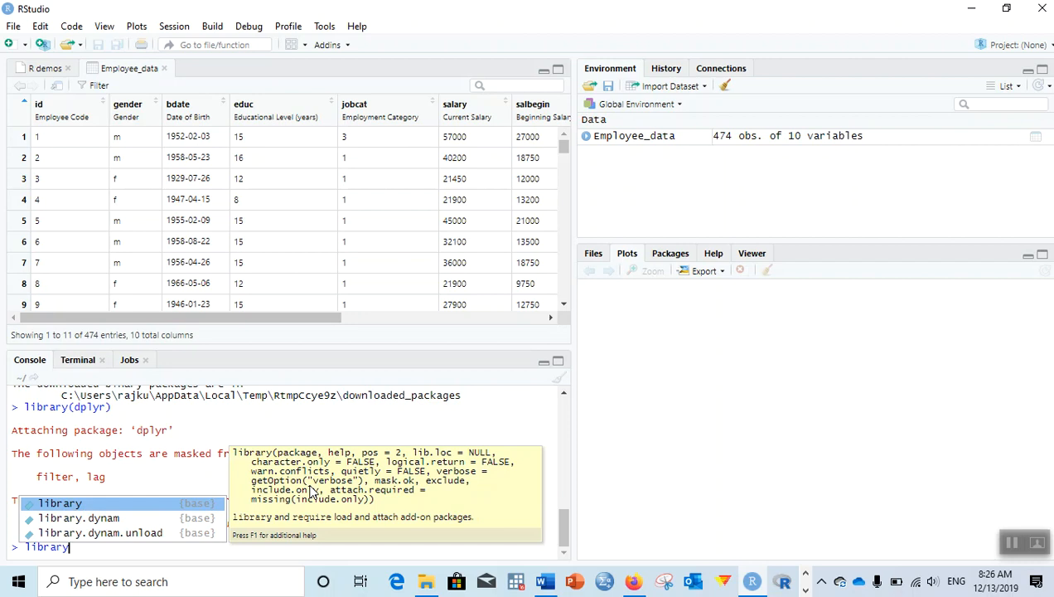
{"action": "type", "text": "("}
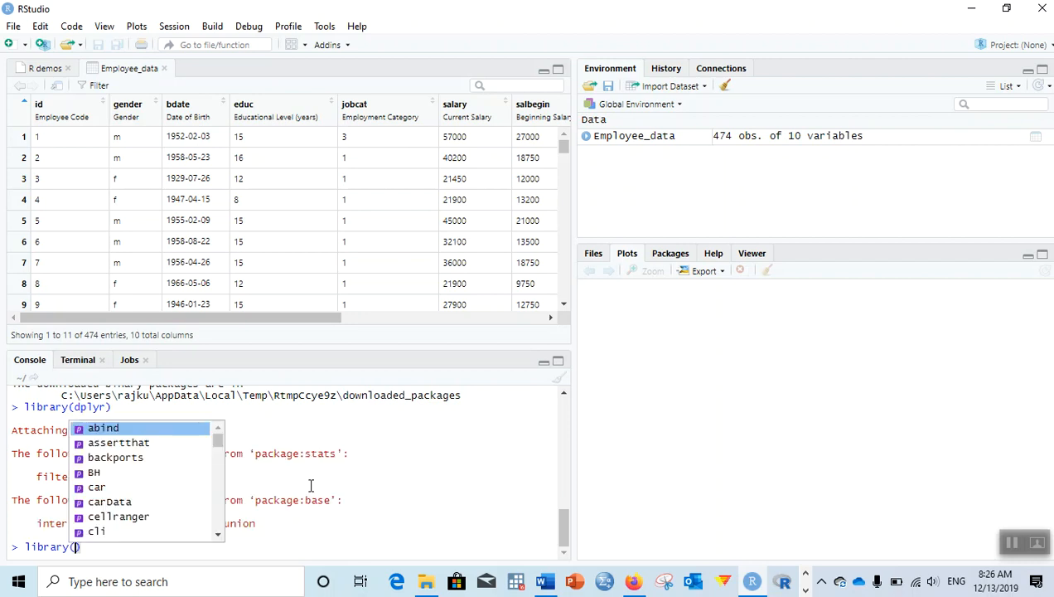
{"action": "type", "text": "ggpubr"}
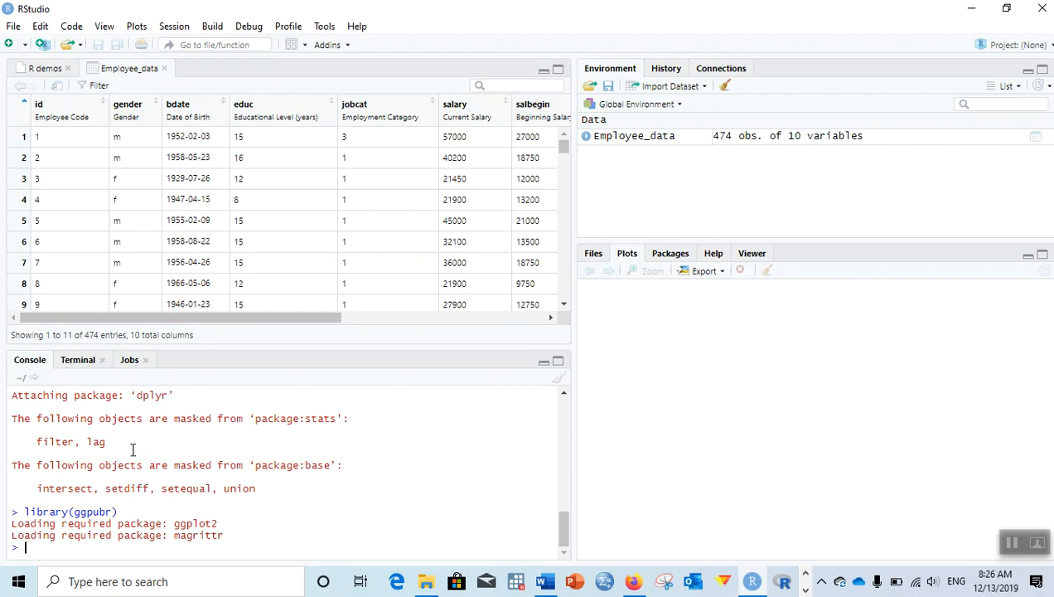
{"action": "mouse_move", "coordinate": [285, 413]}
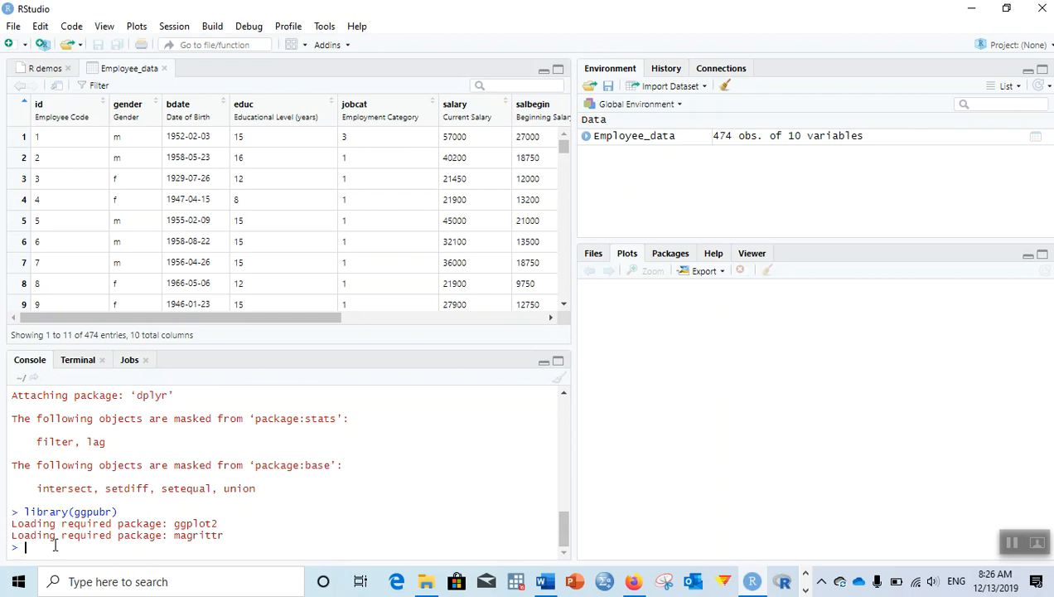
{"action": "mouse_move", "coordinate": [163, 279]}
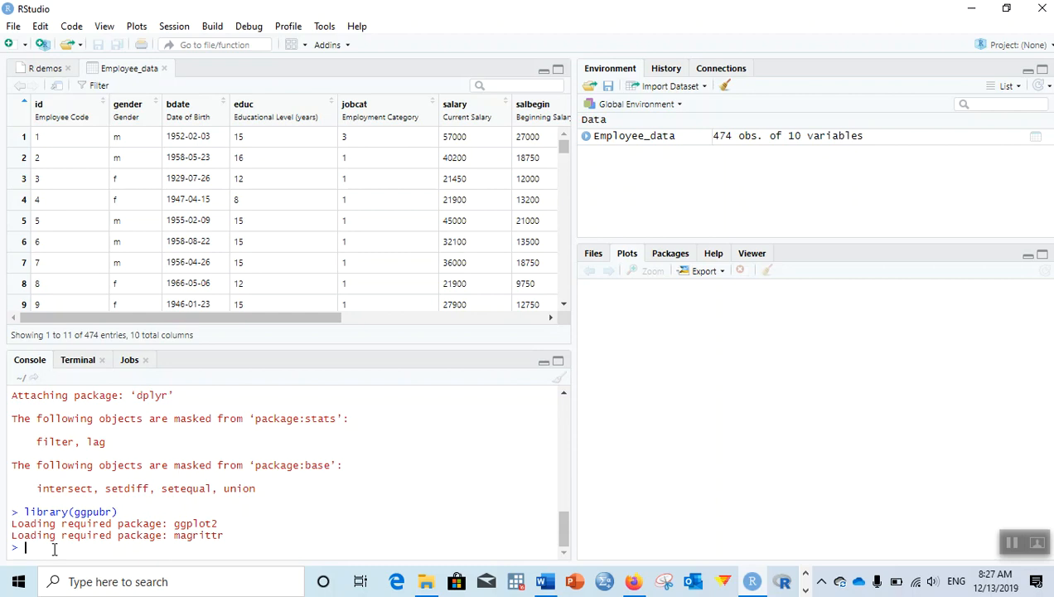
Write ggdensity(salary) titled "salary of the staff" with x-label "salary in USD".
{"action": "type", "text": "gg"}
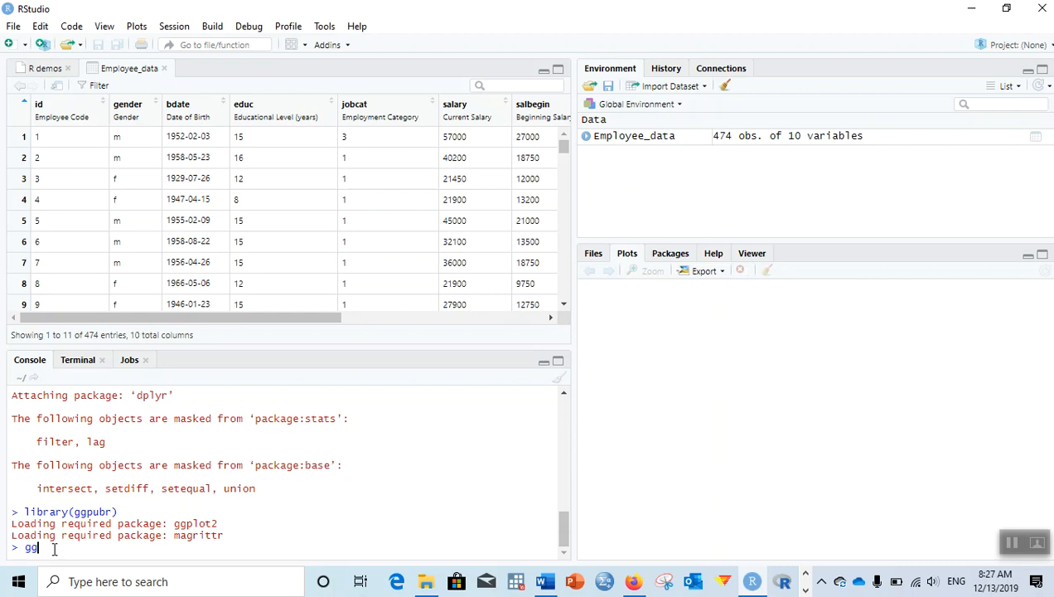
{"action": "type", "text": "density"}
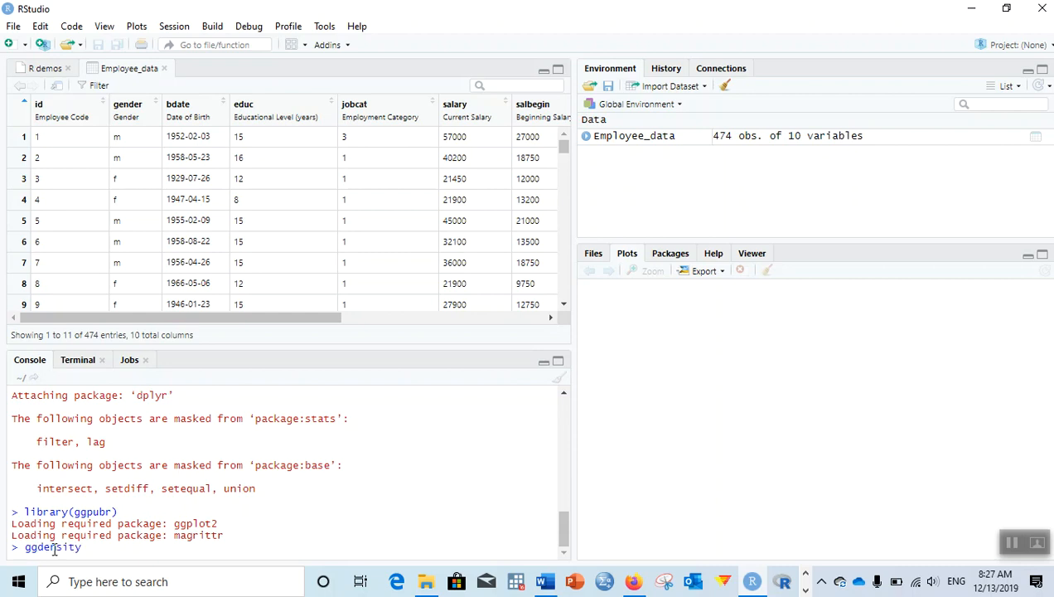
{"action": "type", "text": "()"}
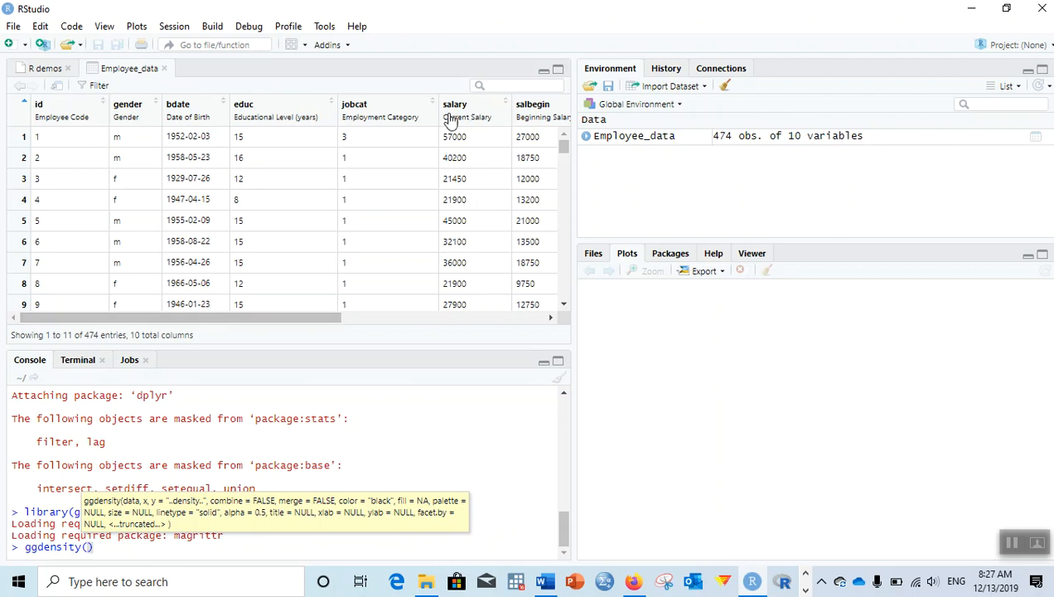
{"action": "mouse_move", "coordinate": [474, 106]}
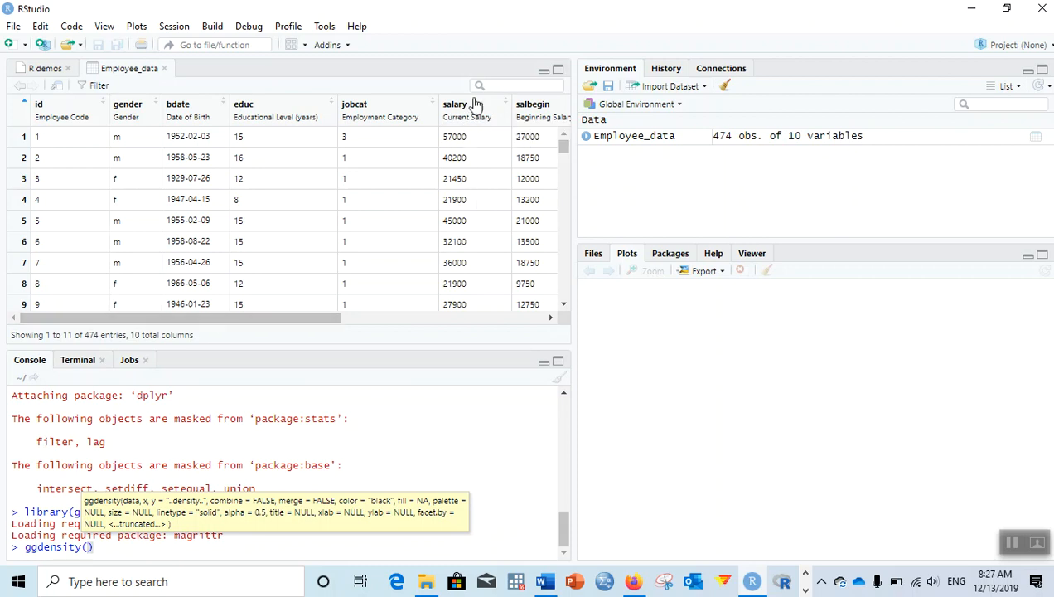
{"action": "mouse_move", "coordinate": [460, 195]}
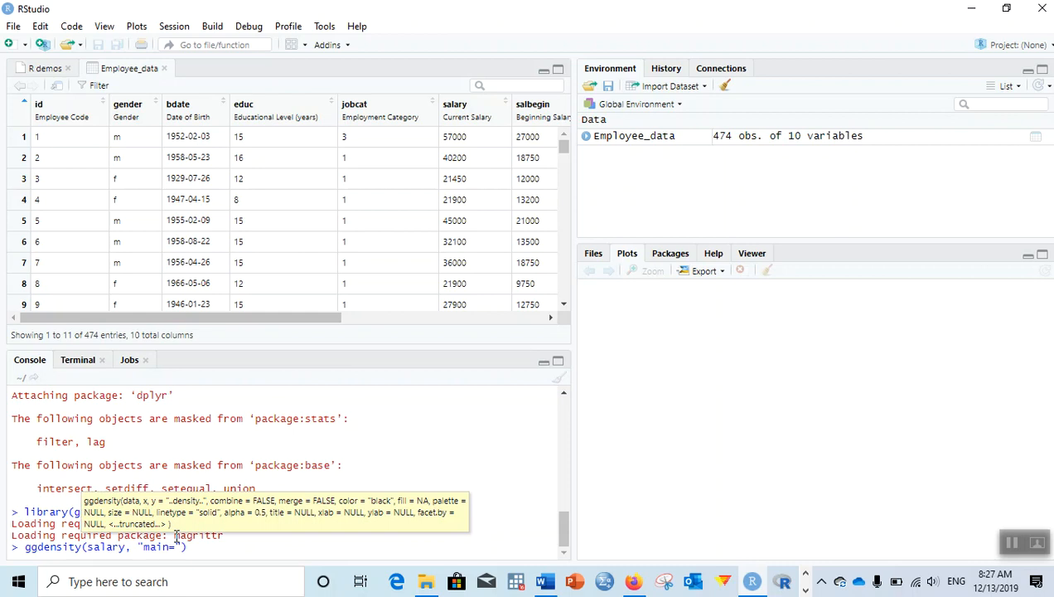
{"action": "type", "text": "salary"}
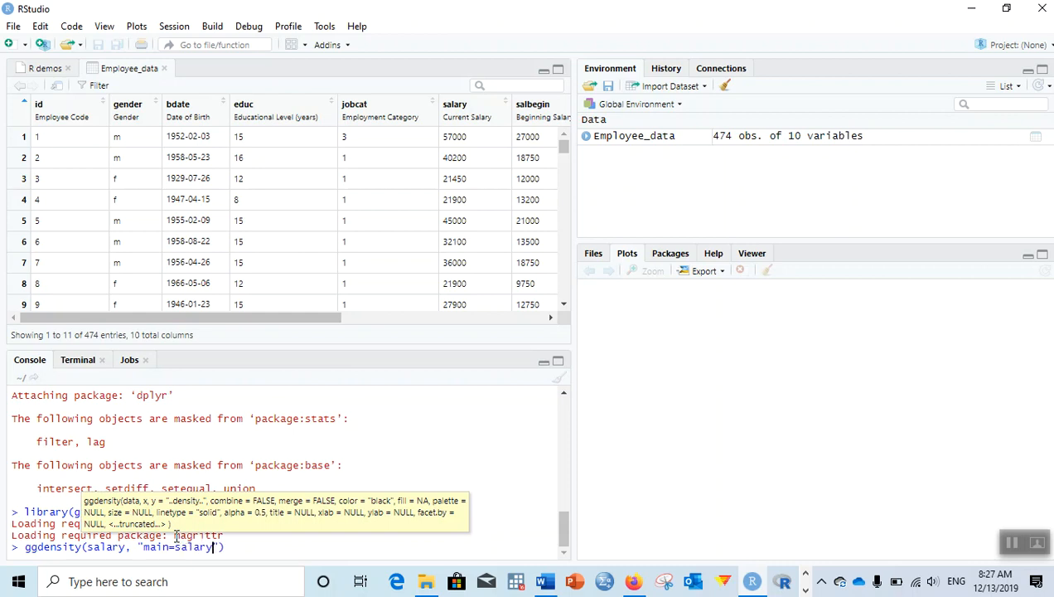
{"action": "type", "text": "of the staff"}
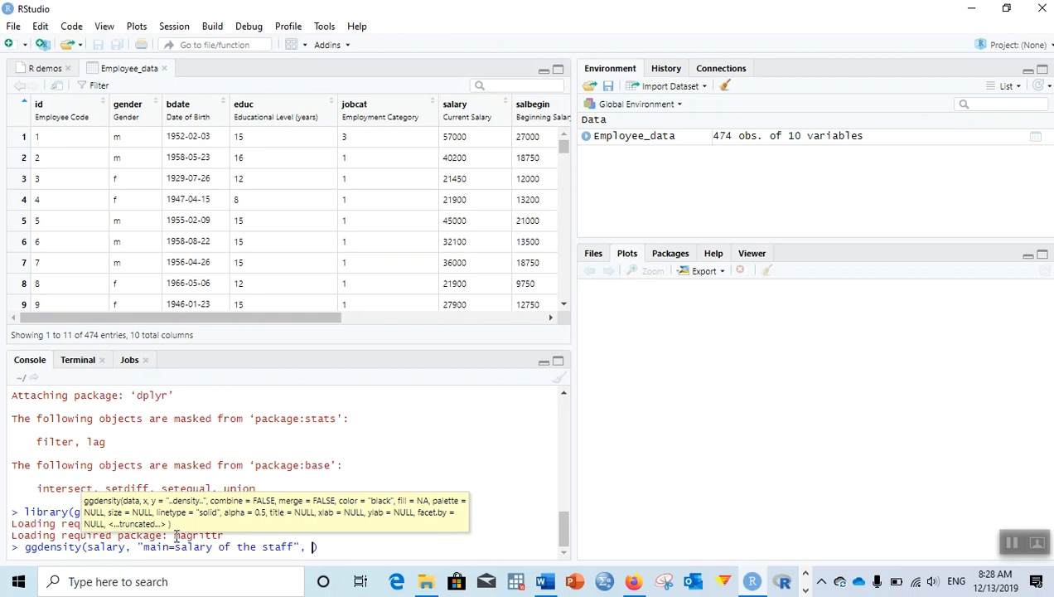
{"action": "type", "text": "xlab=\"s"}
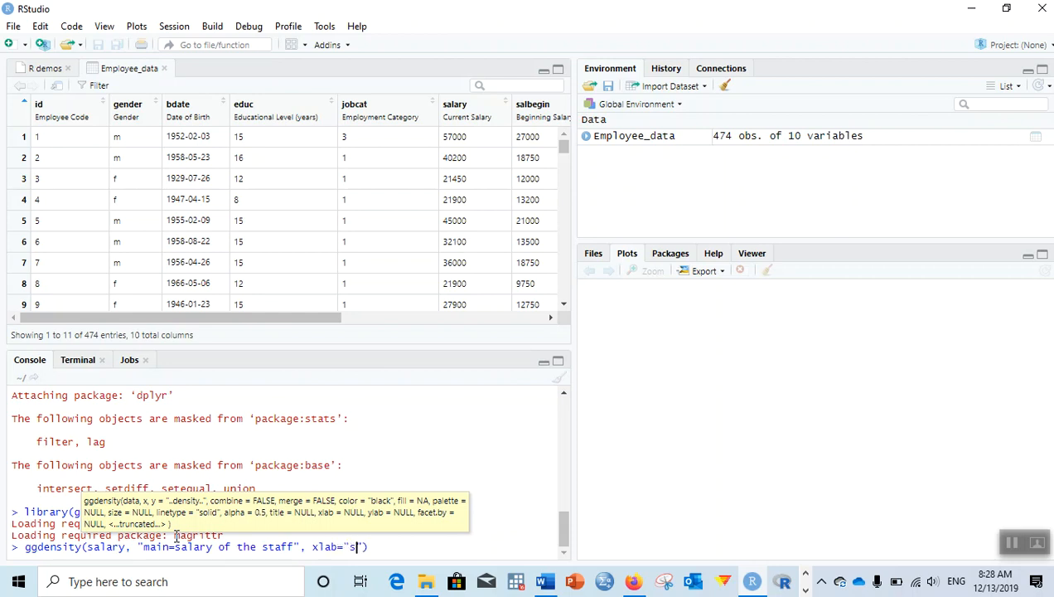
{"action": "type", "text": "alary in USD"}
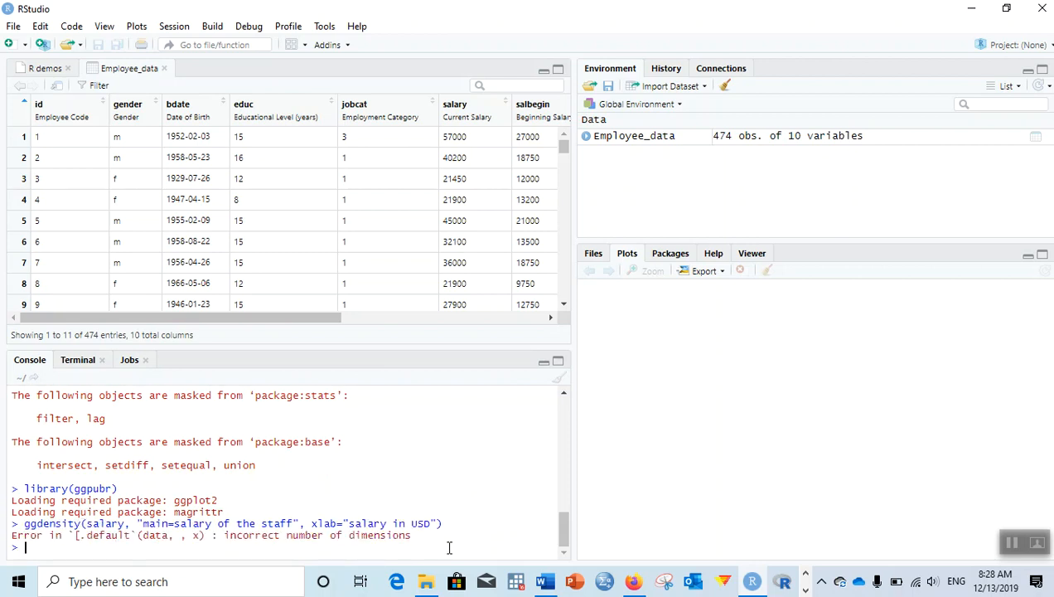
{"action": "mouse_move", "coordinate": [133, 553]}
{"action": "type", "text": "ggdensity(salary, main=\"salary of the staff\", xlab=\"salary in USD\")"}
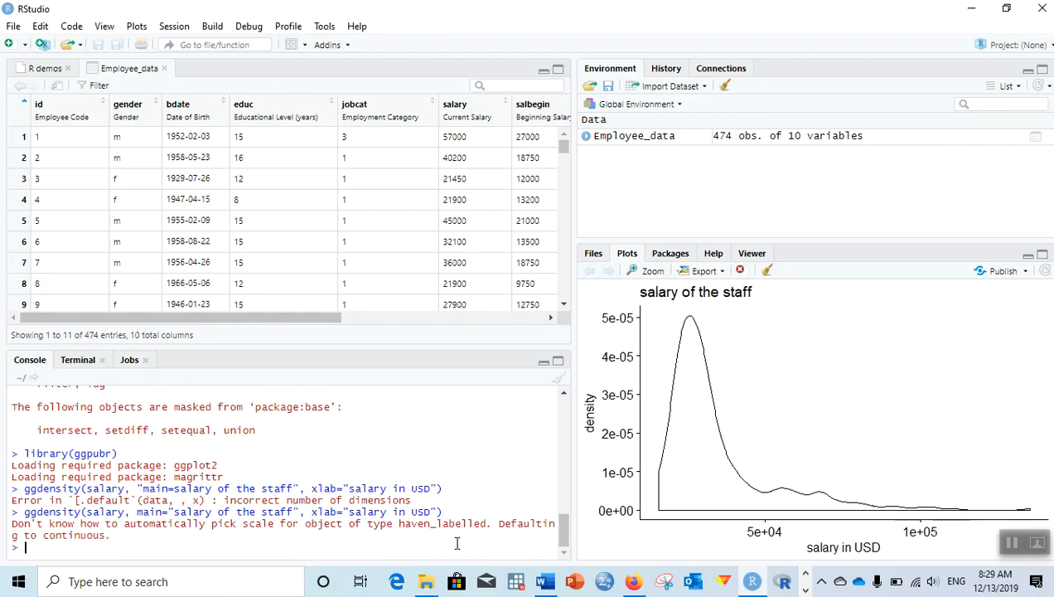
{"action": "mouse_move", "coordinate": [807, 418]}
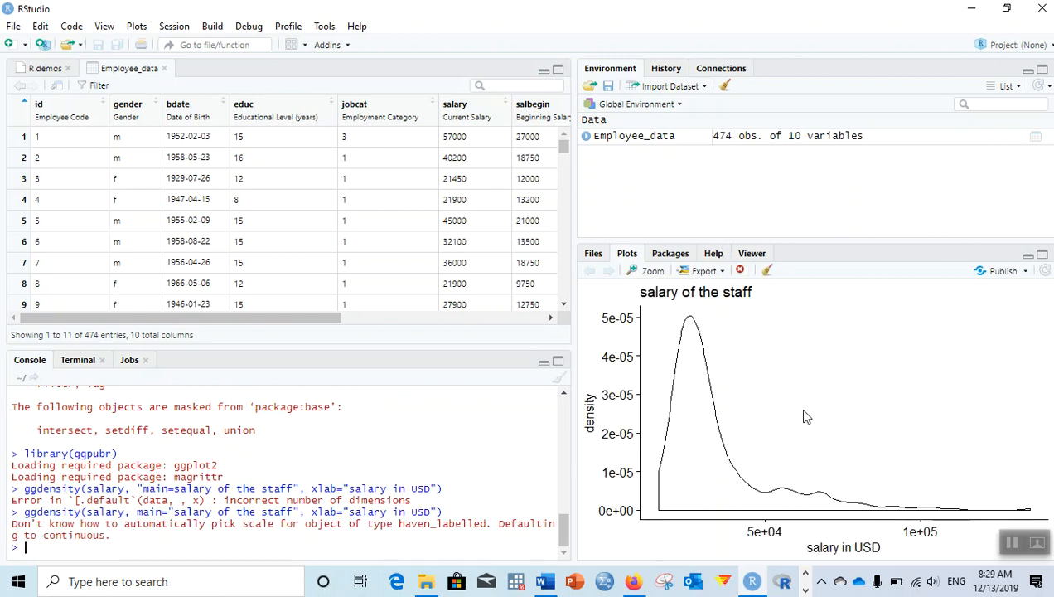
{"action": "mouse_move", "coordinate": [794, 472]}
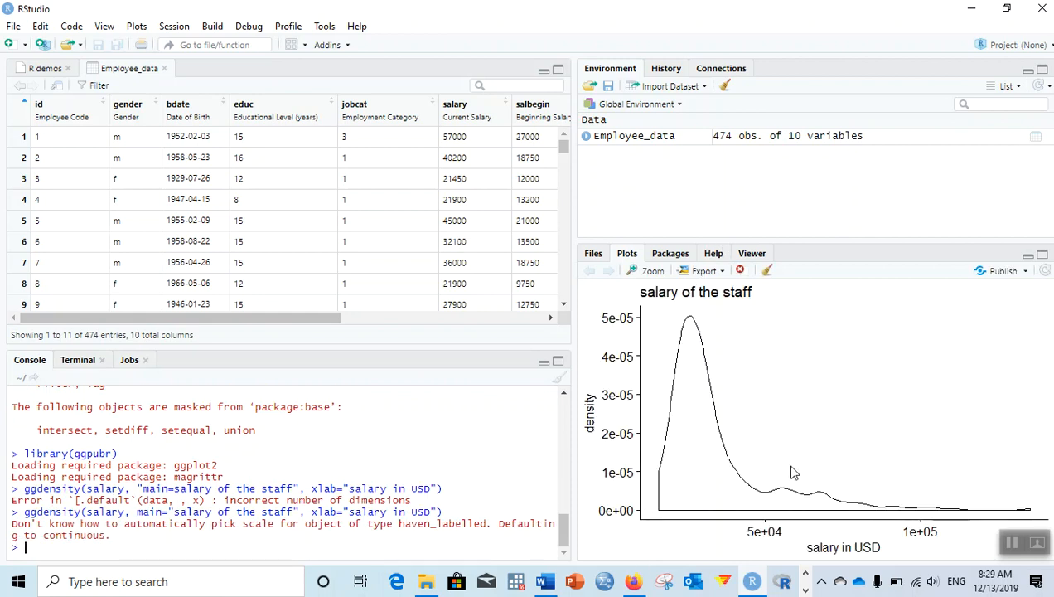
{"action": "mouse_move", "coordinate": [790, 497]}
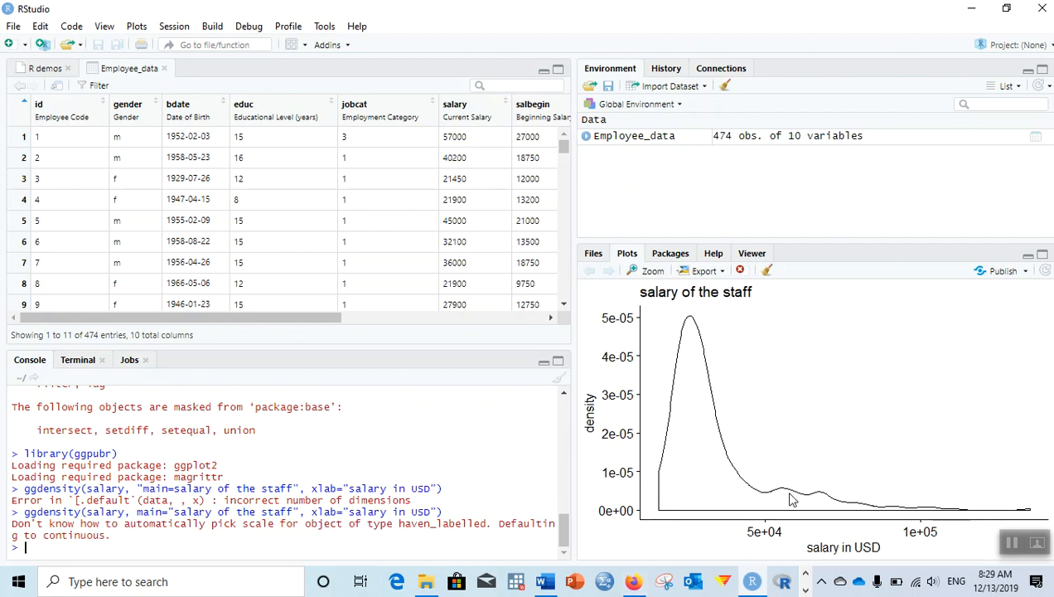
{"action": "mouse_move", "coordinate": [666, 363]}
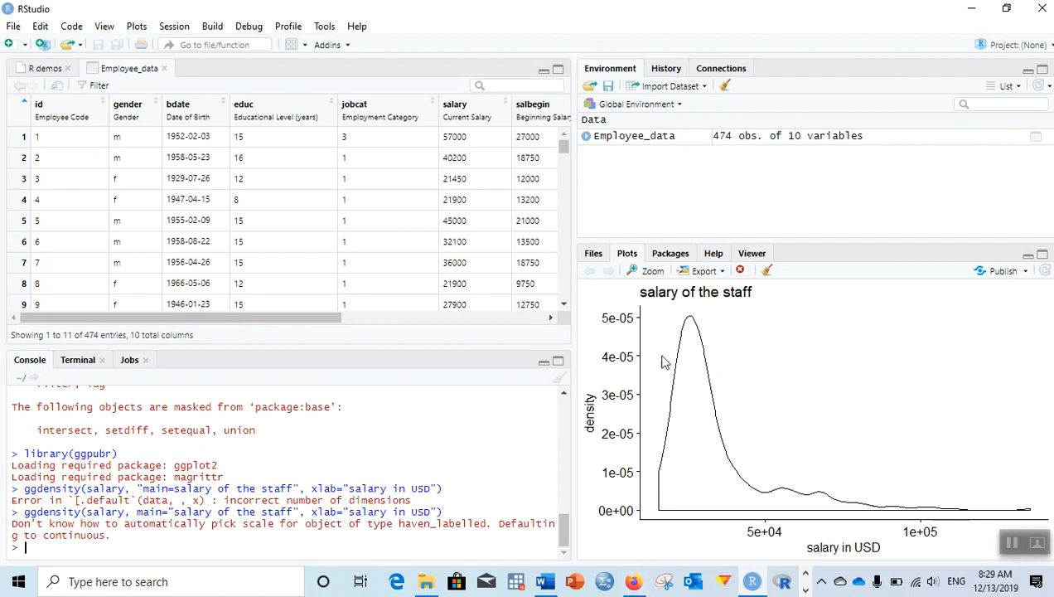
{"action": "mouse_move", "coordinate": [689, 373]}
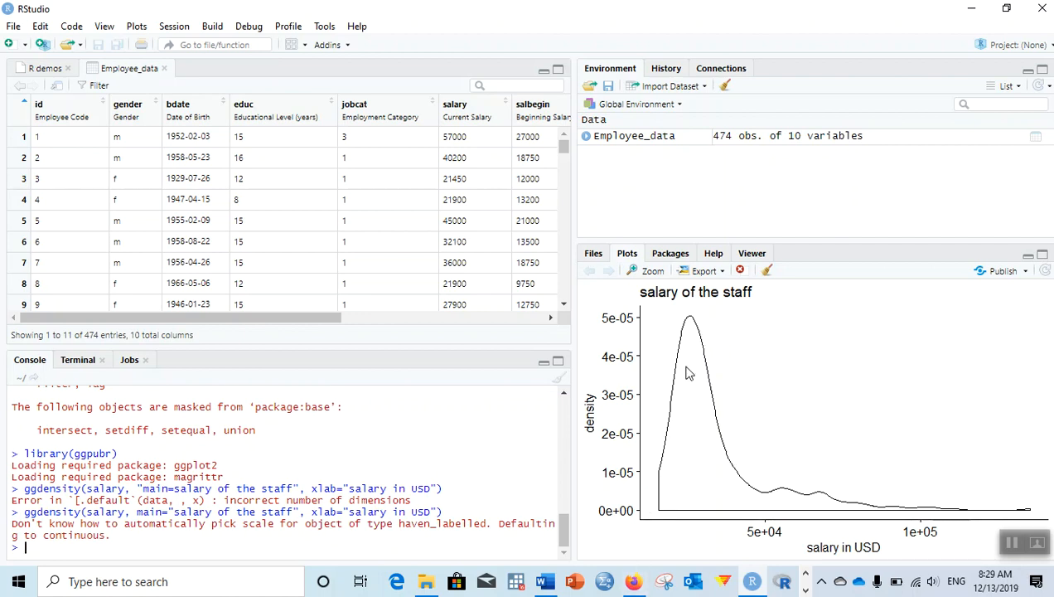
{"action": "mouse_move", "coordinate": [646, 510]}
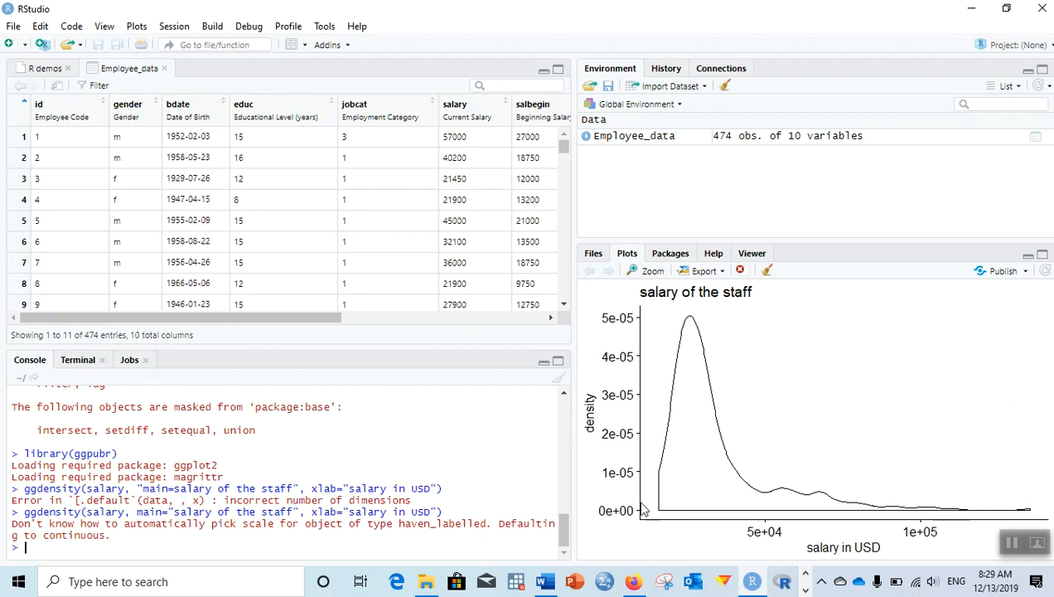
{"action": "mouse_move", "coordinate": [728, 457]}
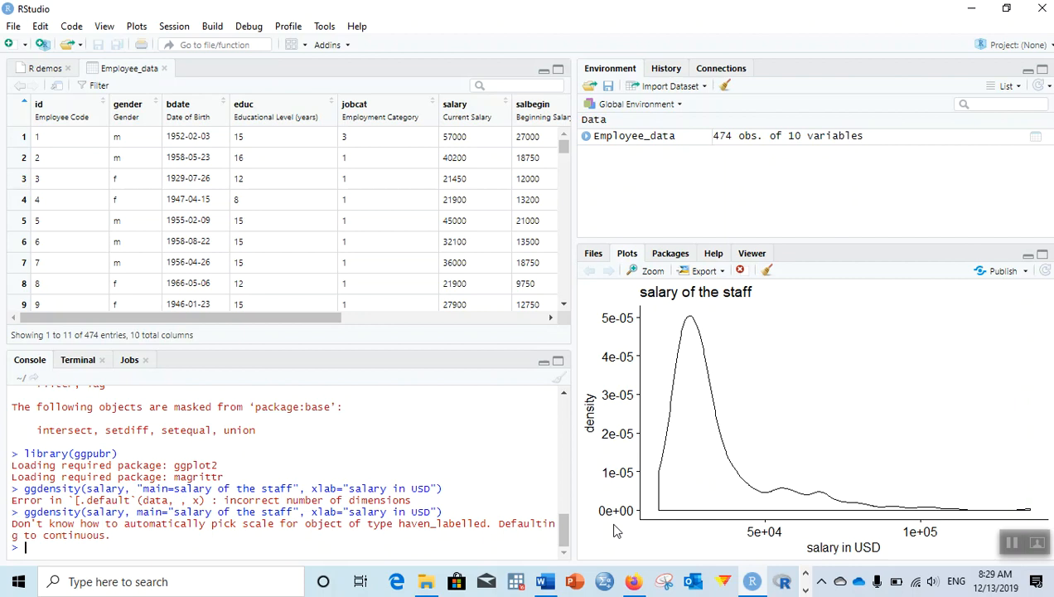
{"action": "mouse_move", "coordinate": [723, 447]}
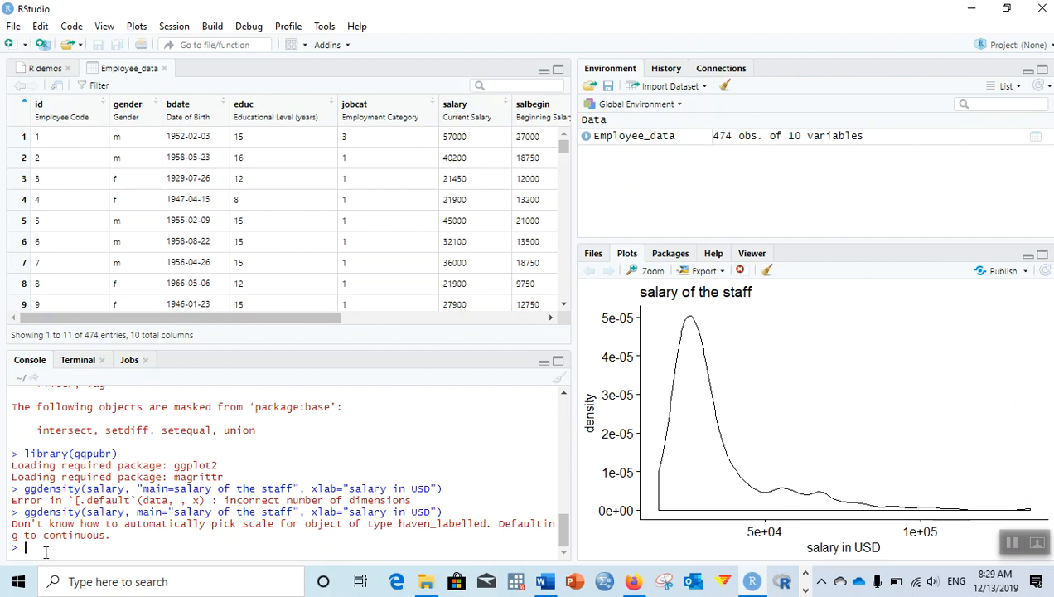
Run ggqqplot(salary) to plot salary against theoretical normal quantiles.
{"action": "type", "text": "gg"}
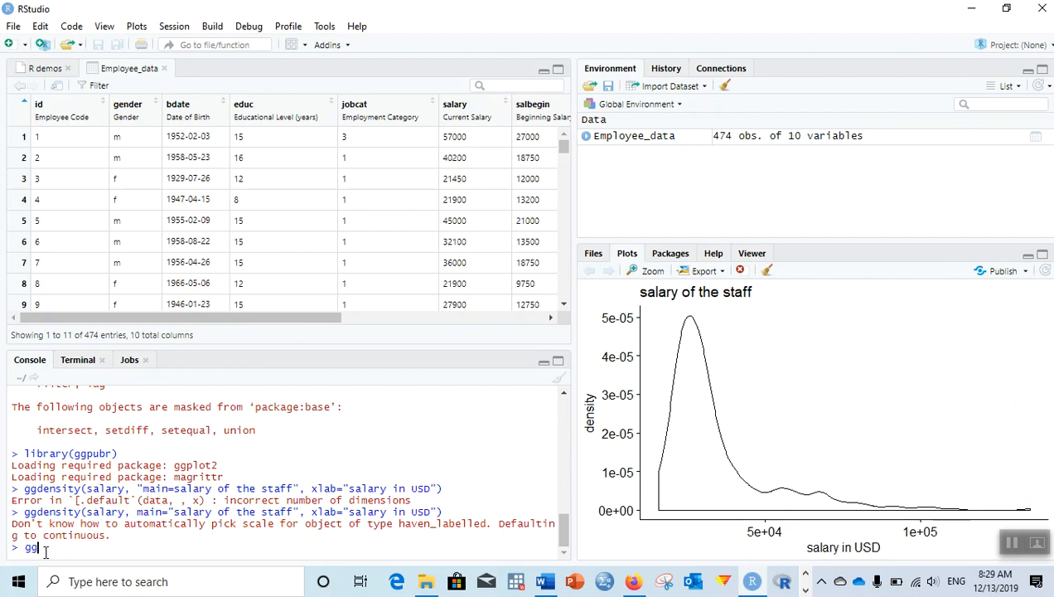
{"action": "type", "text": "g"}
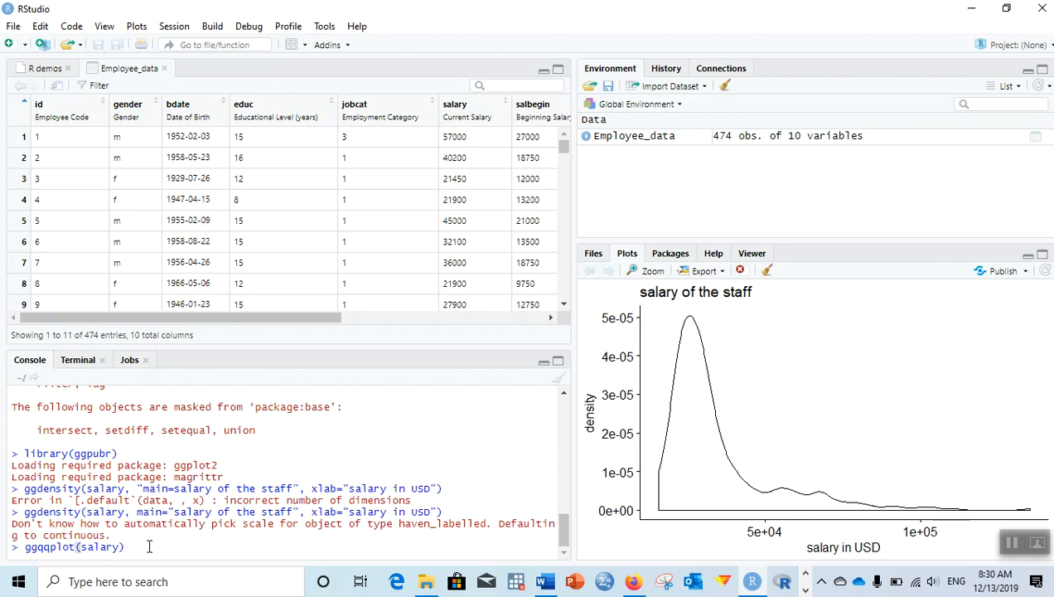
{"action": "key", "text": "enter"}
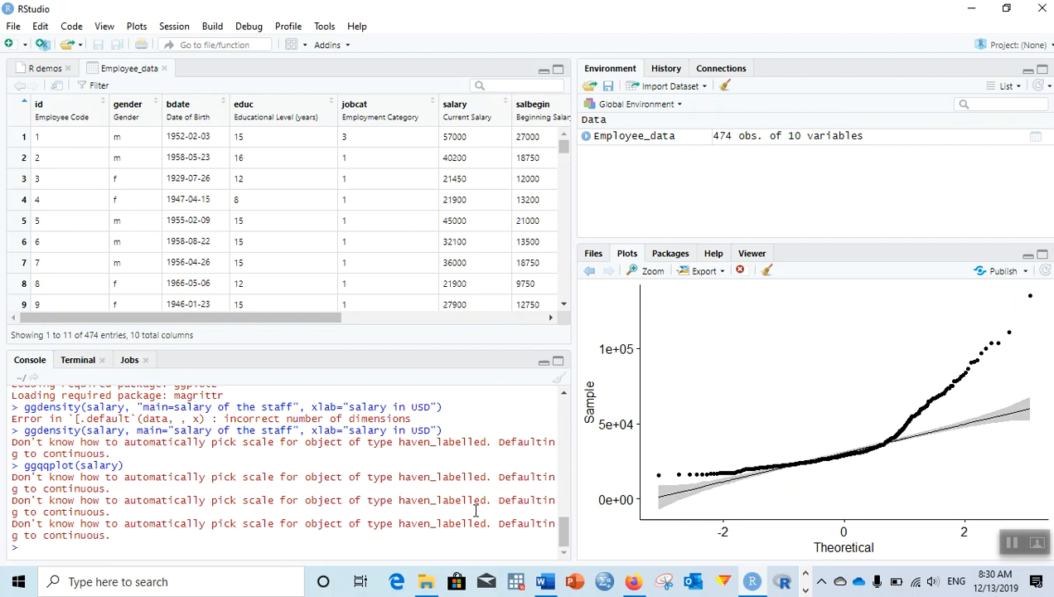
{"action": "mouse_move", "coordinate": [878, 522]}
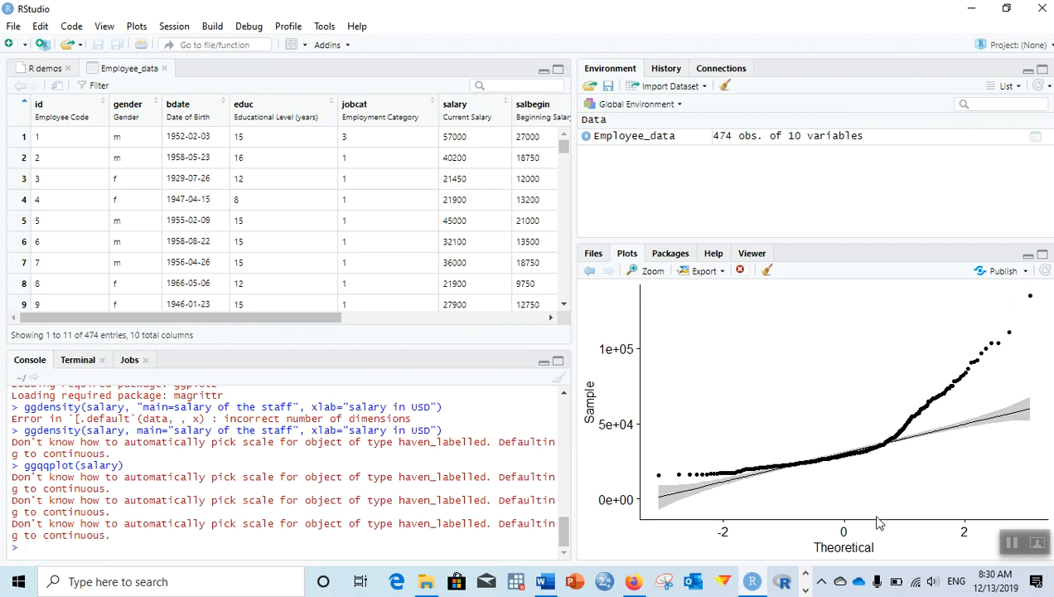
{"action": "mouse_move", "coordinate": [605, 580]}
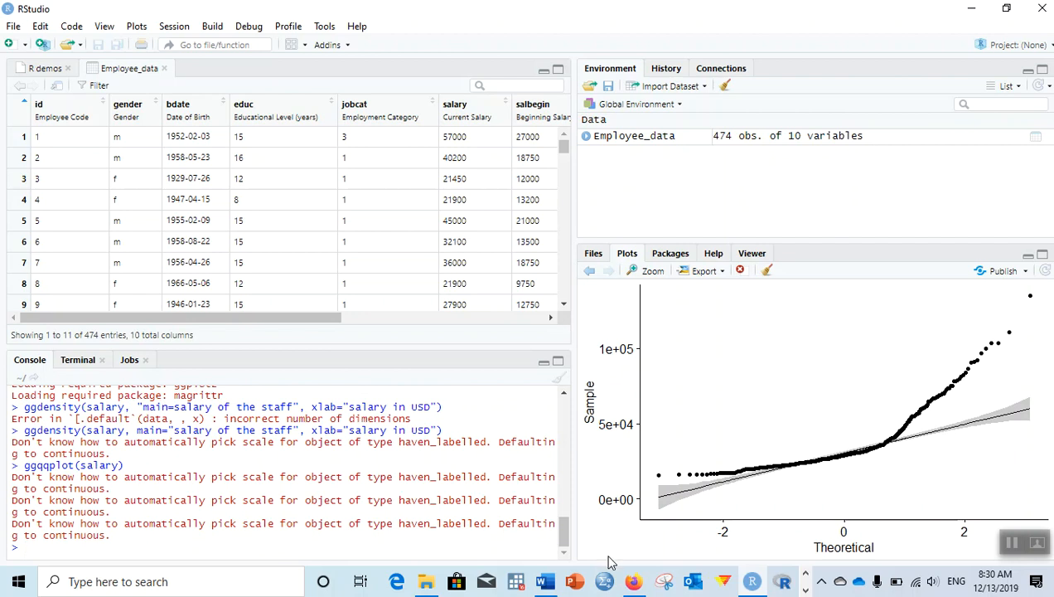
{"action": "mouse_move", "coordinate": [736, 520]}
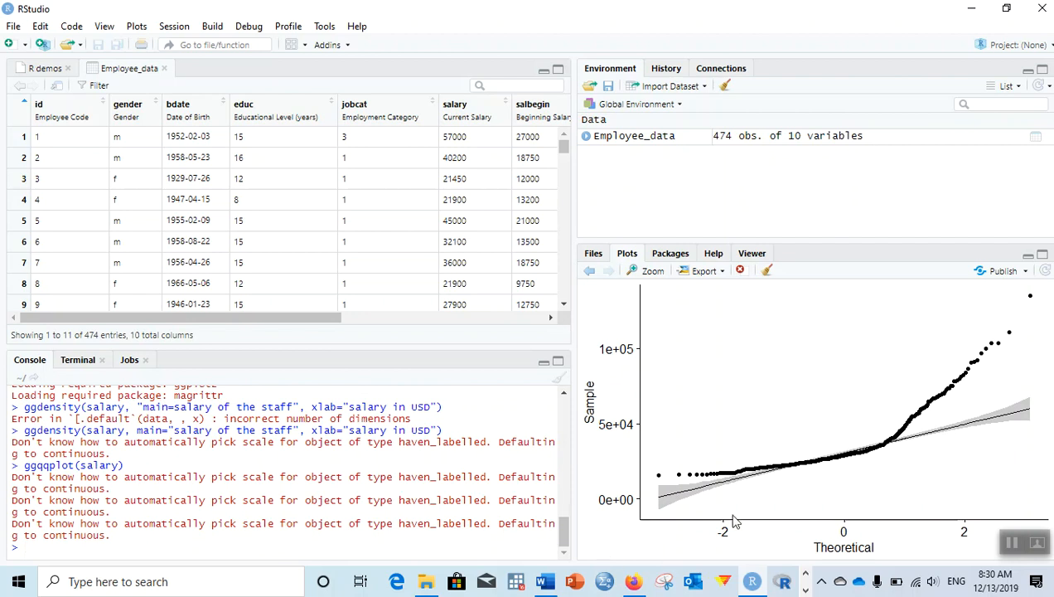
{"action": "mouse_move", "coordinate": [731, 520]}
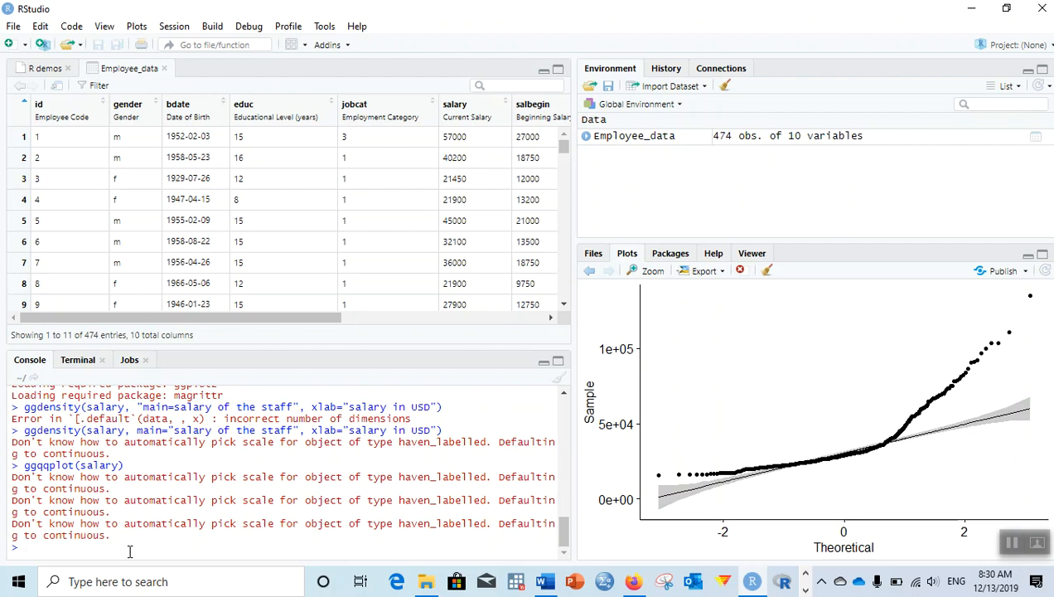
Write the Shapiro-Wilk test command shapiro.test(salary).
{"action": "type", "text": "shapiro.test("}
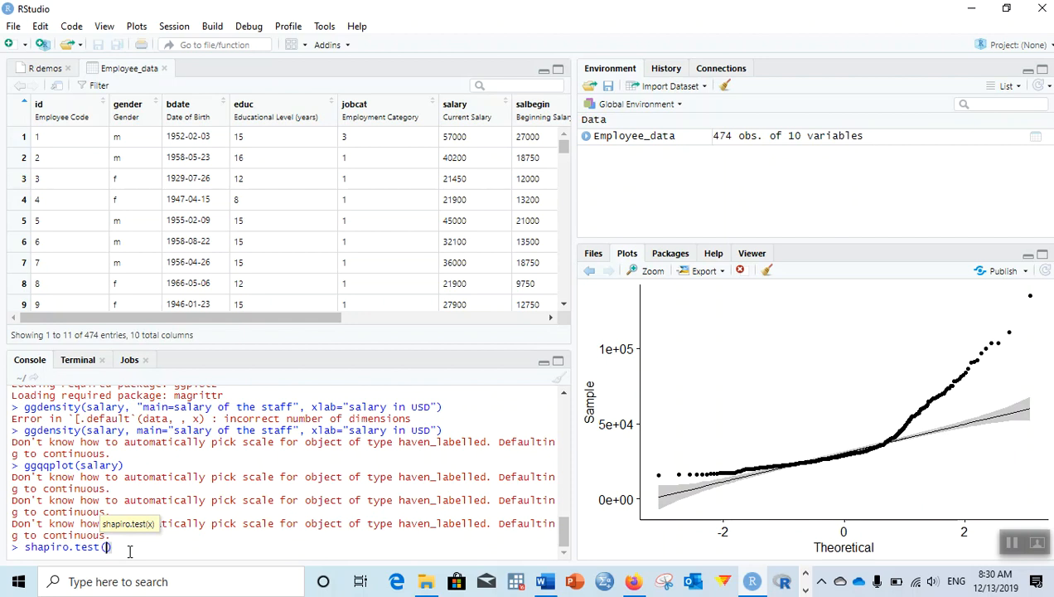
{"action": "type", "text": "salar"}
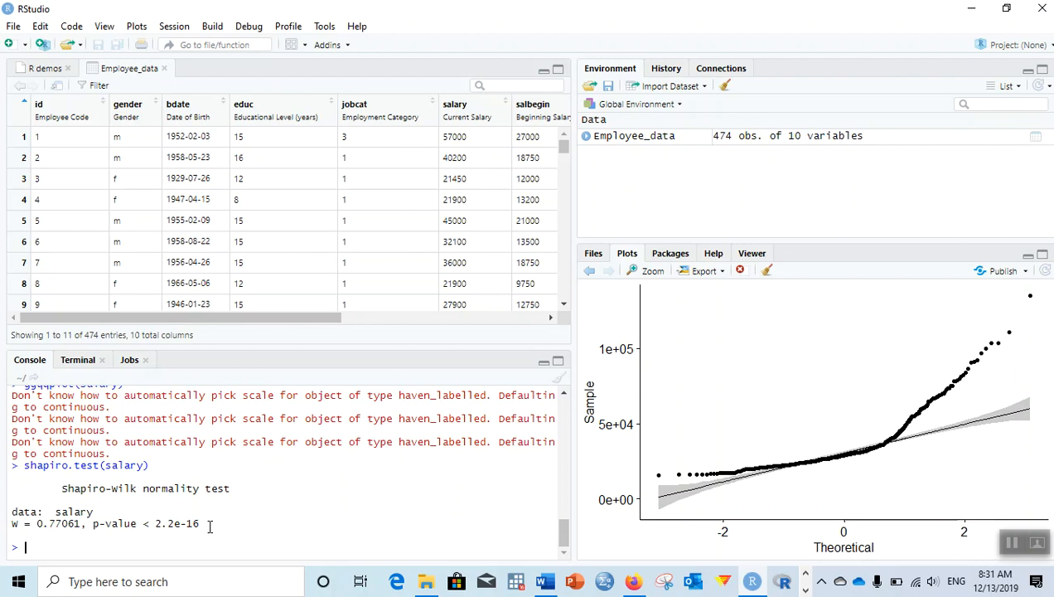
{"action": "mouse_move", "coordinate": [211, 527]}
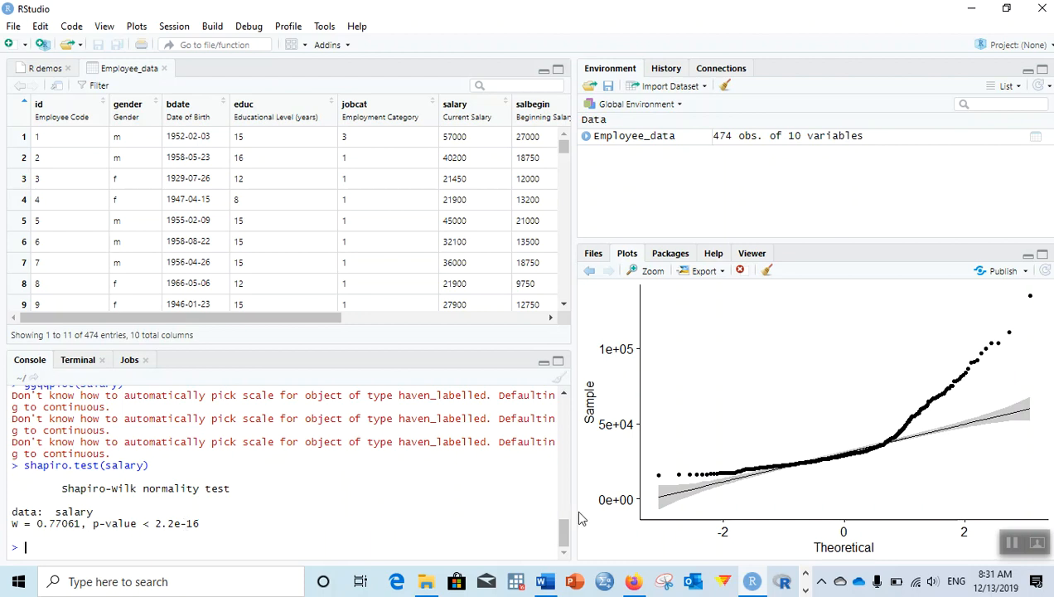
{"action": "mouse_move", "coordinate": [925, 467]}
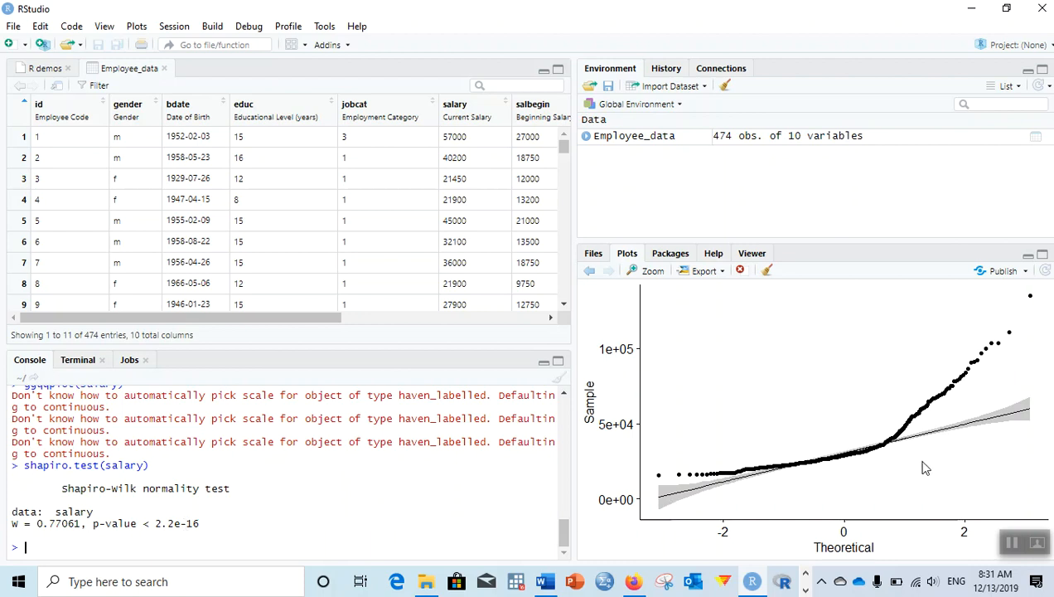
{"action": "mouse_move", "coordinate": [580, 487]}
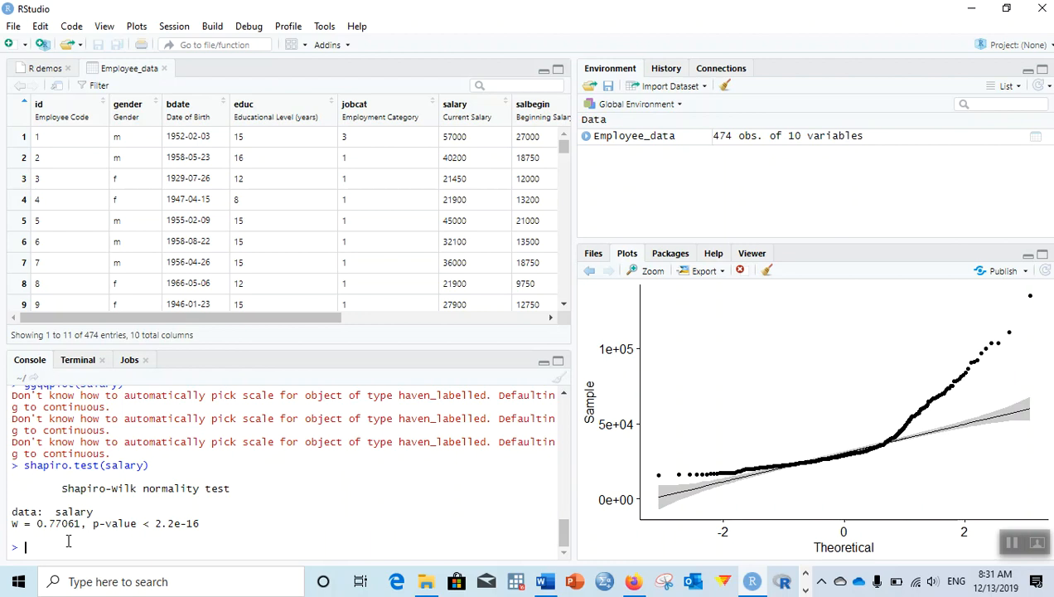
{"action": "mouse_move", "coordinate": [315, 495]}
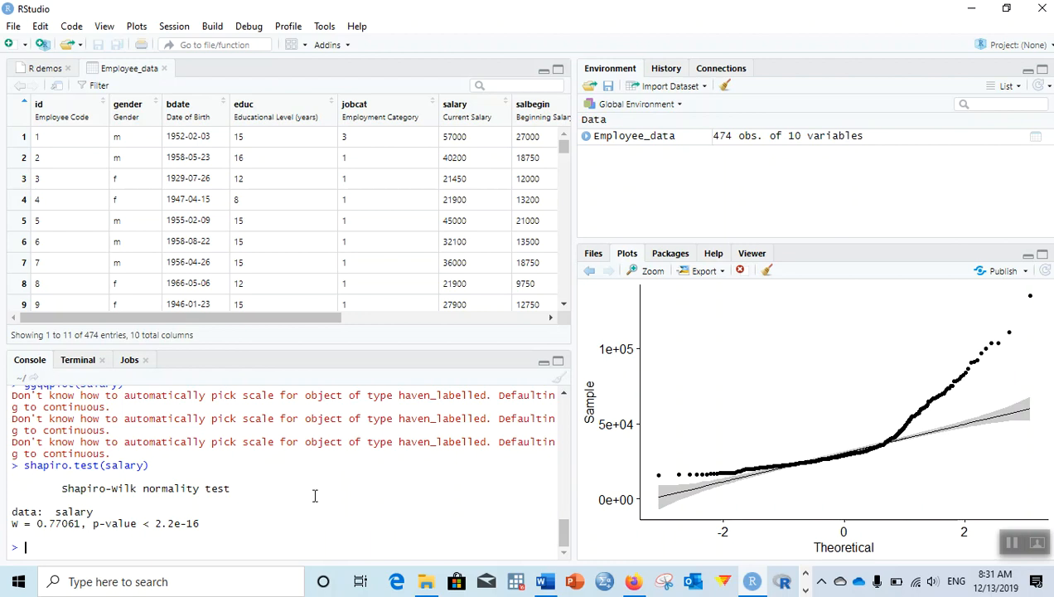